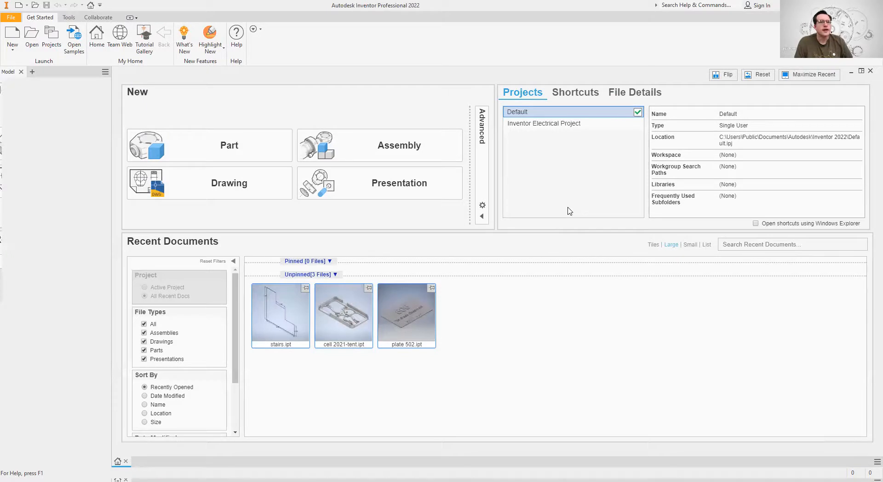
mouse_move(202, 156)
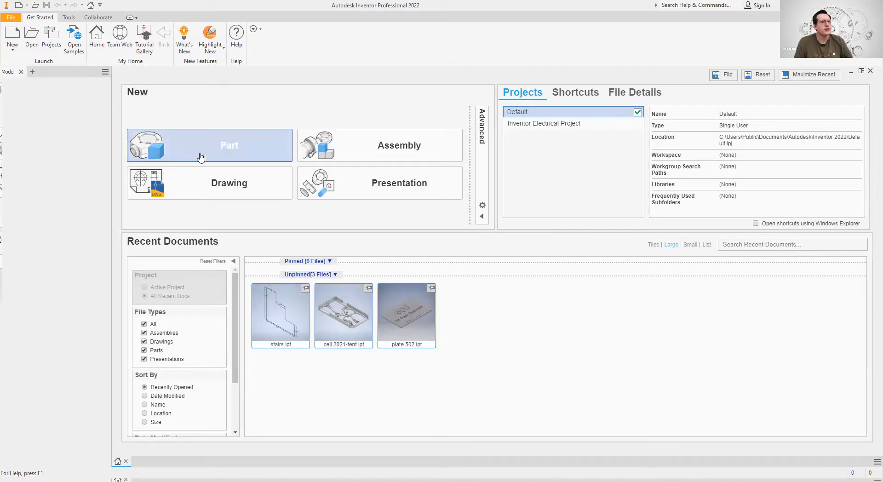
mouse_move(169, 140)
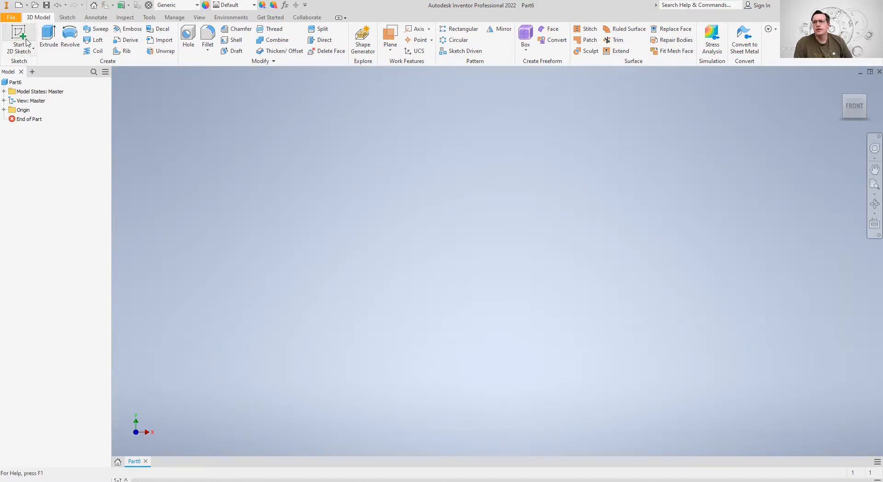
mouse_move(48, 37)
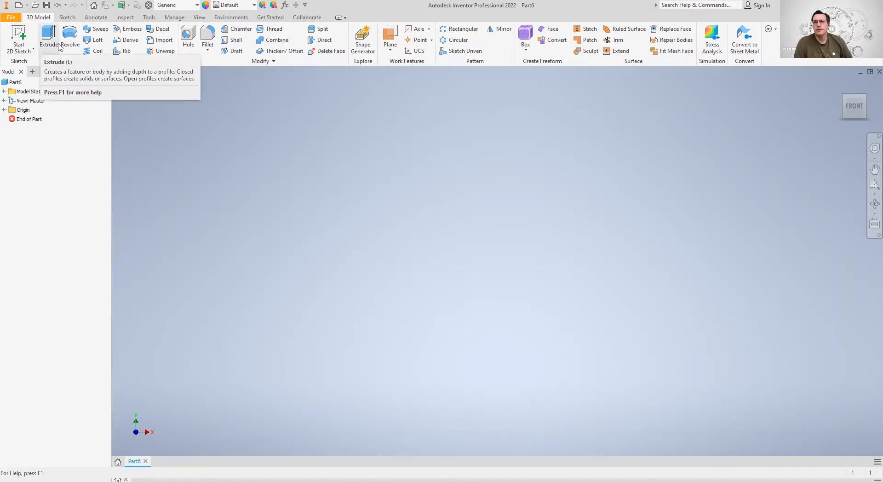
mouse_move(48, 33)
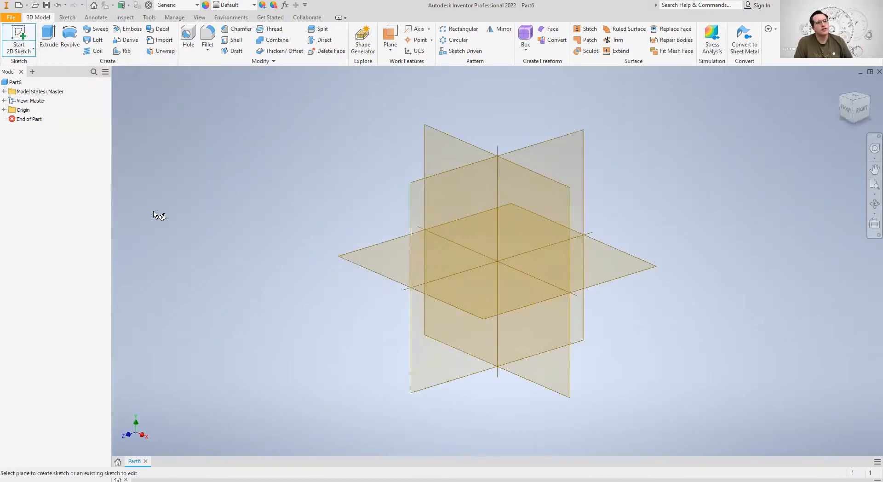
mouse_move(438, 166)
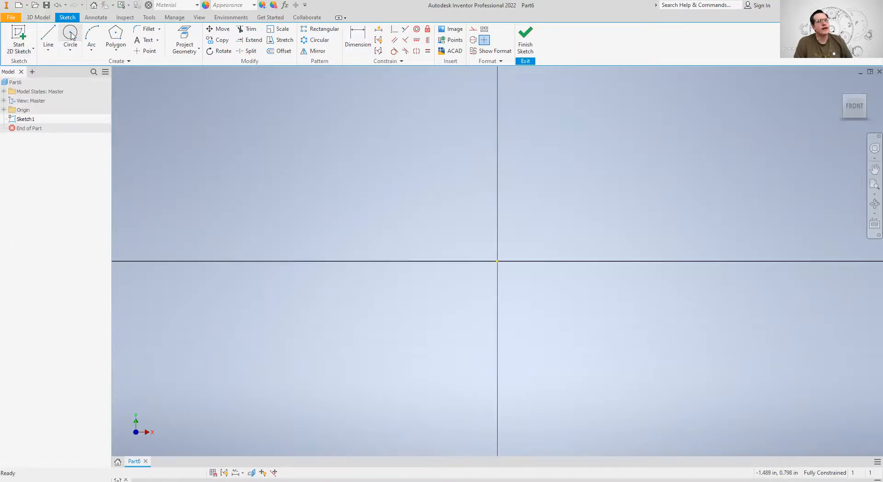
Start a trial circle in Sketch1 by placing its centre at the origin
click(70, 36)
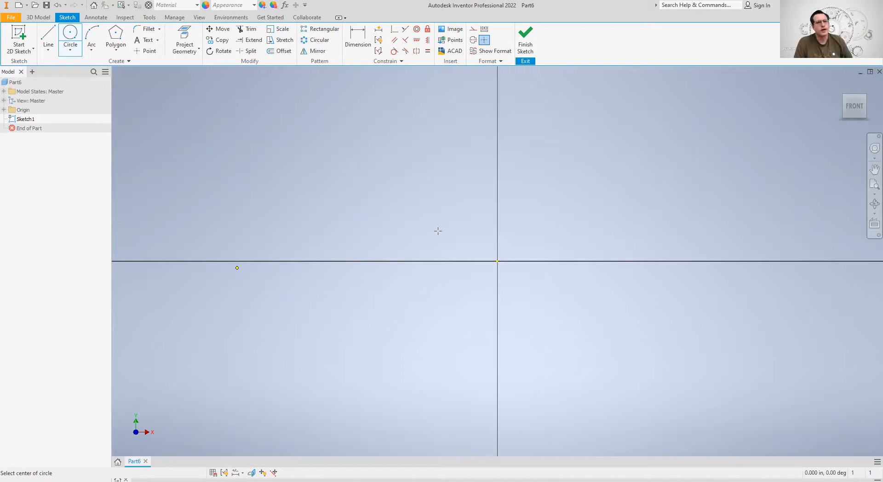
mouse_move(190, 217)
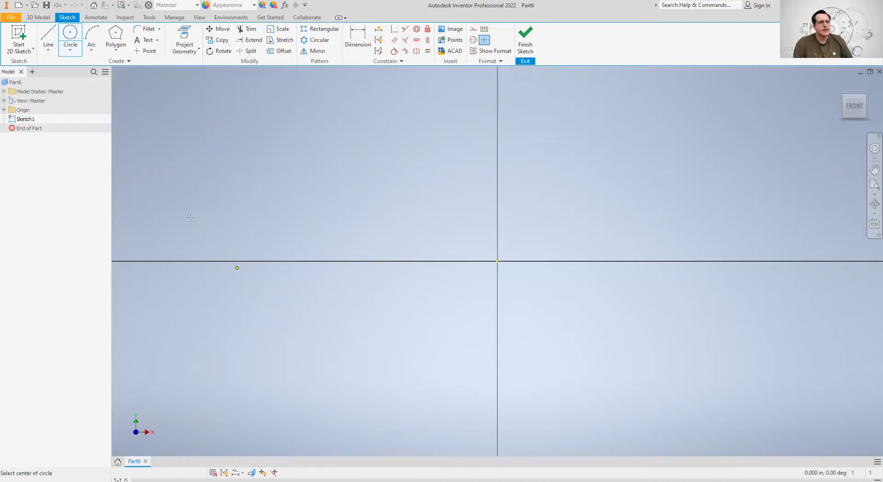
mouse_move(196, 212)
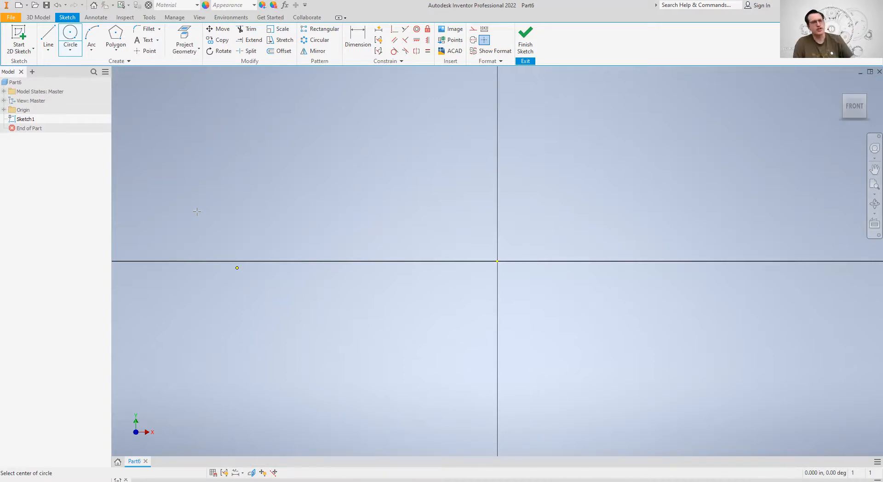
click(236, 268)
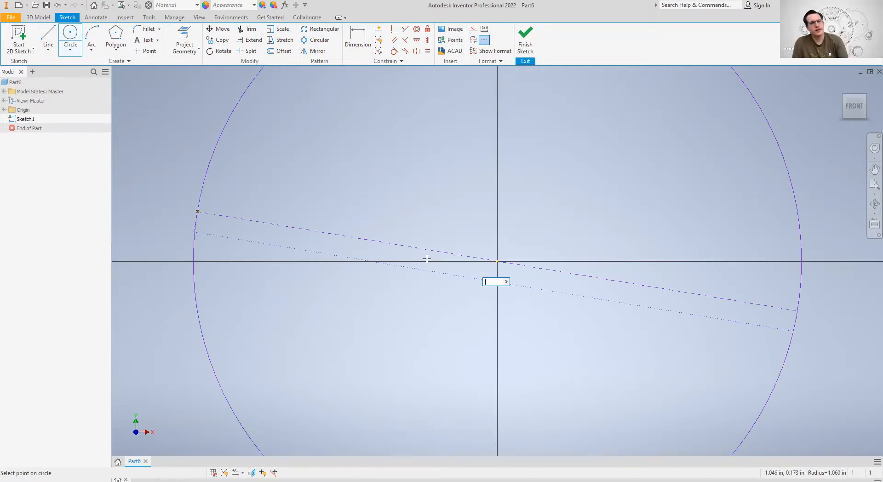
mouse_move(454, 265)
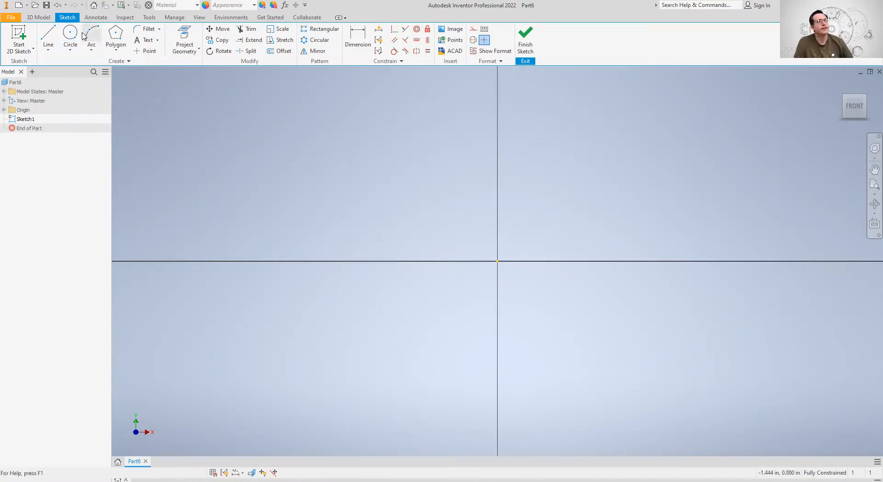
Restart the Circle tool for a fresh circle centred on the origin
click(70, 40)
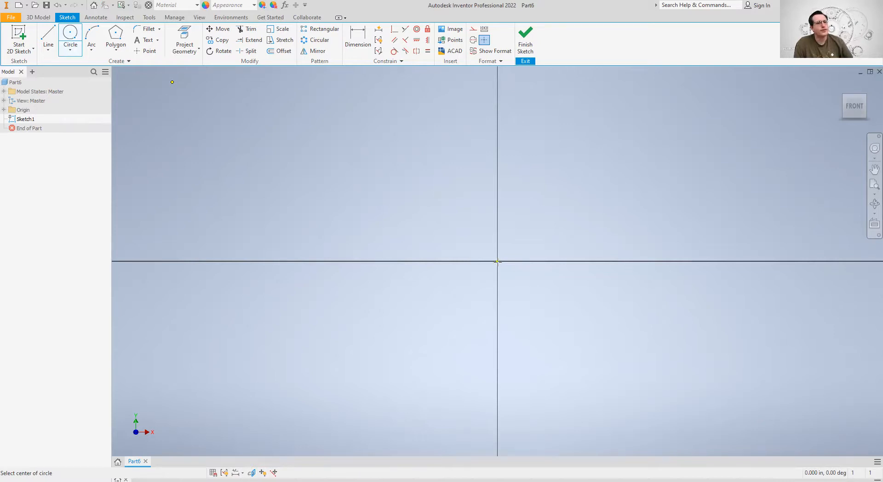
mouse_move(351, 248)
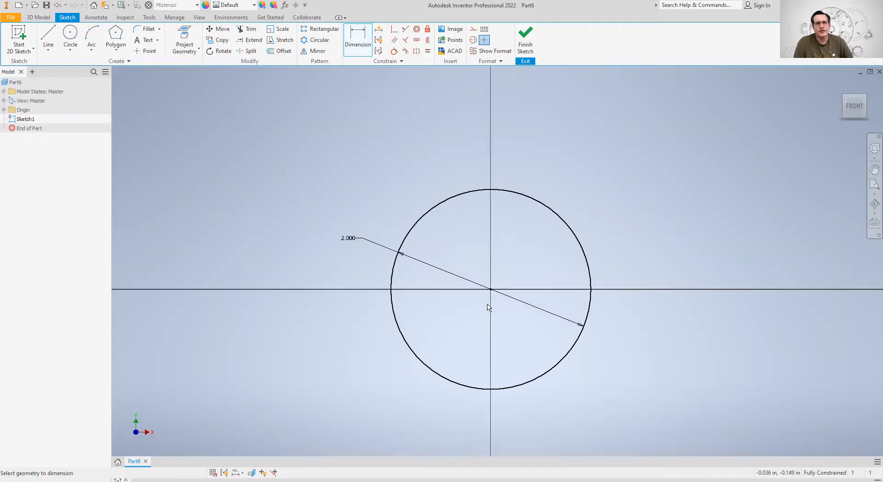
mouse_move(482, 298)
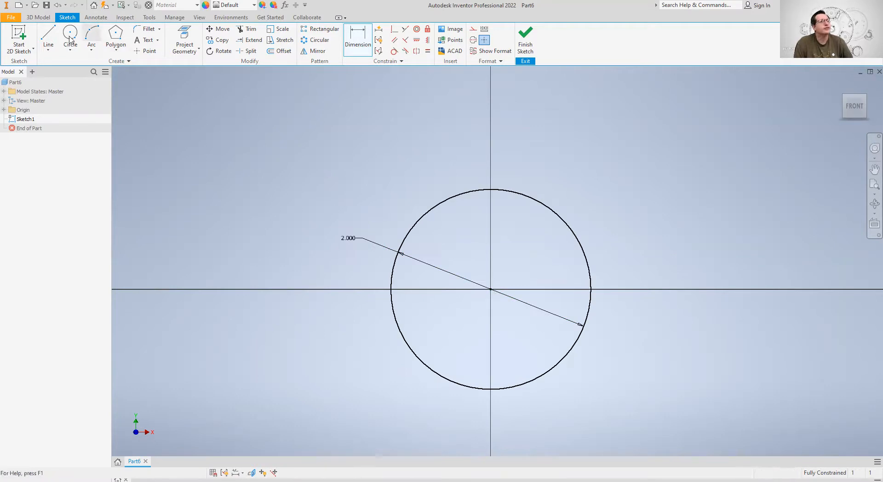
Draw a concentric circle of diameter 1, then edit its dimension to 1.500
click(70, 40)
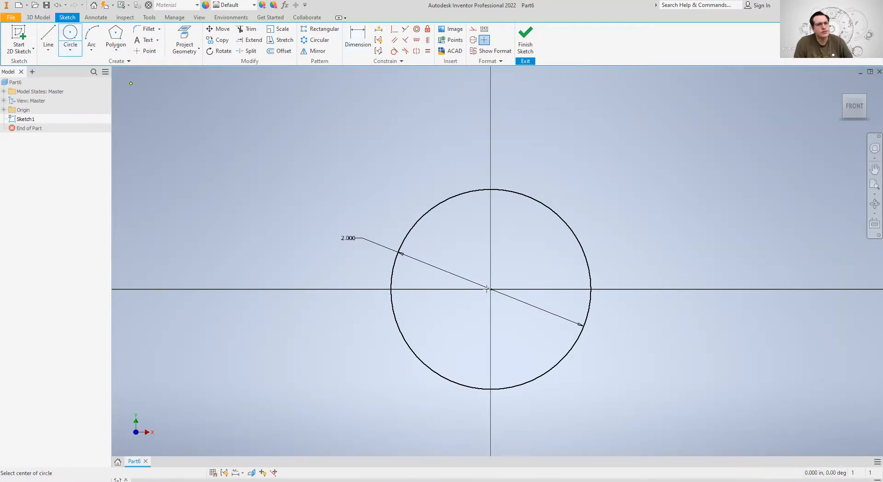
mouse_move(478, 267)
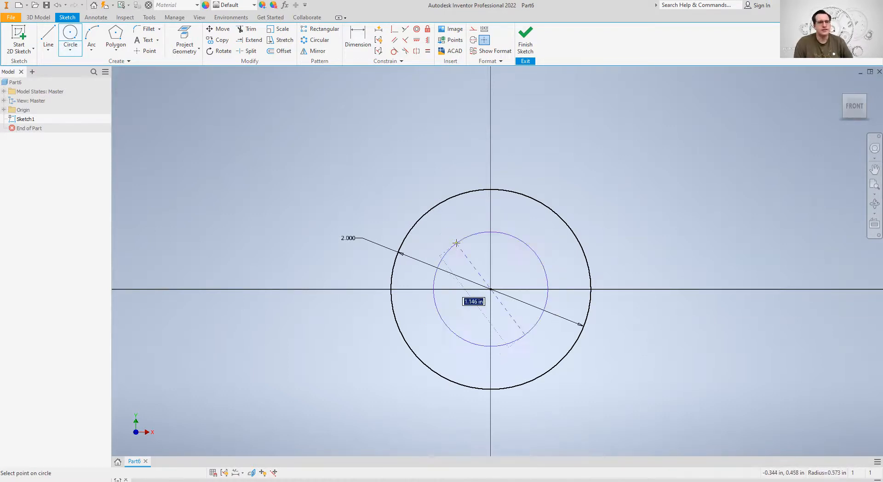
text(1)
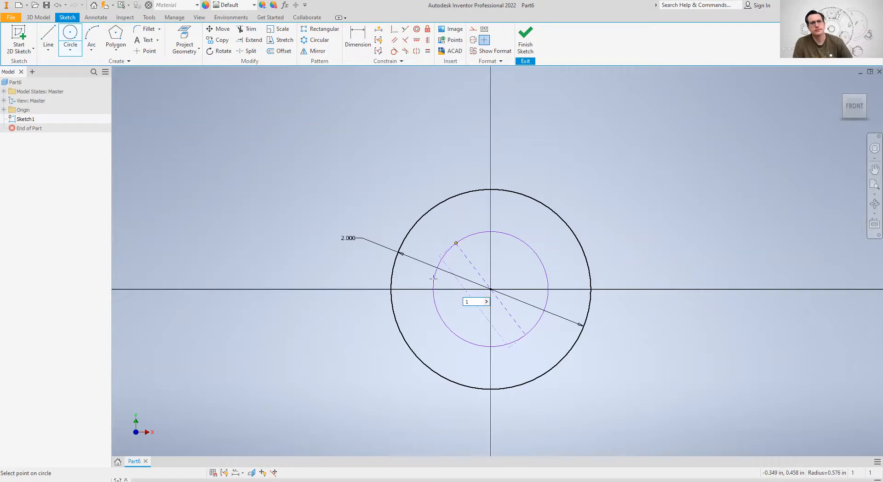
mouse_move(459, 286)
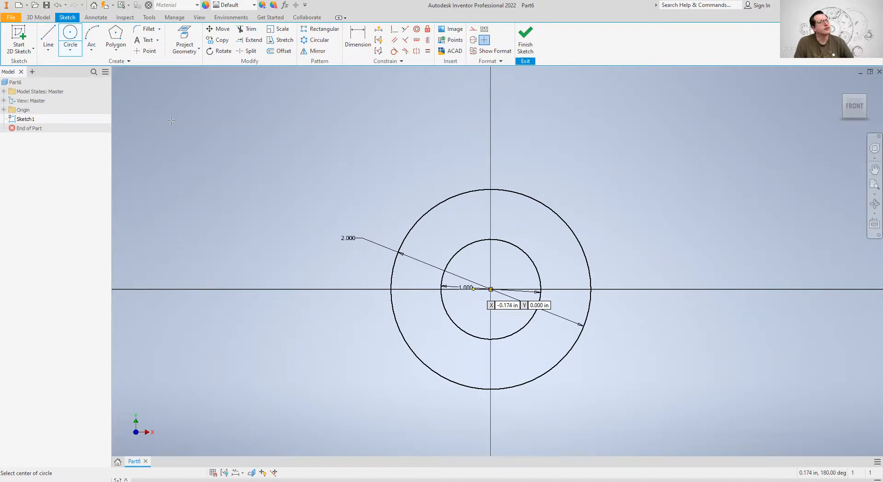
mouse_move(240, 183)
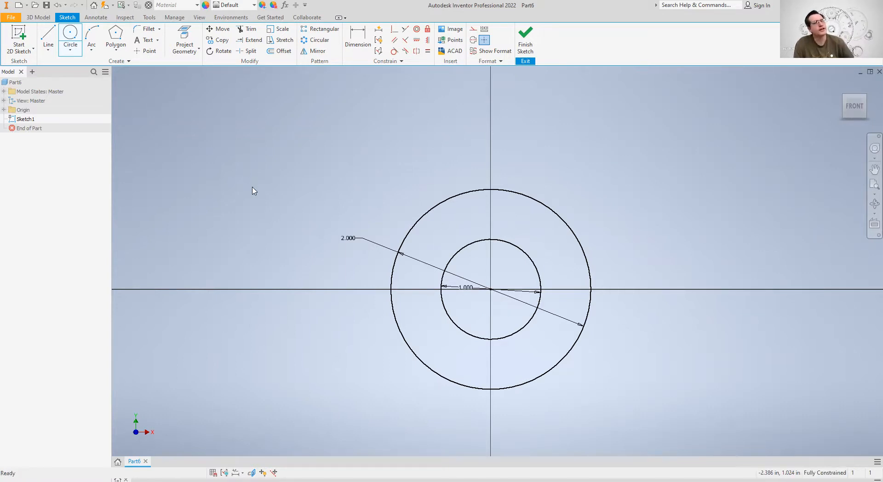
right_click(254, 190)
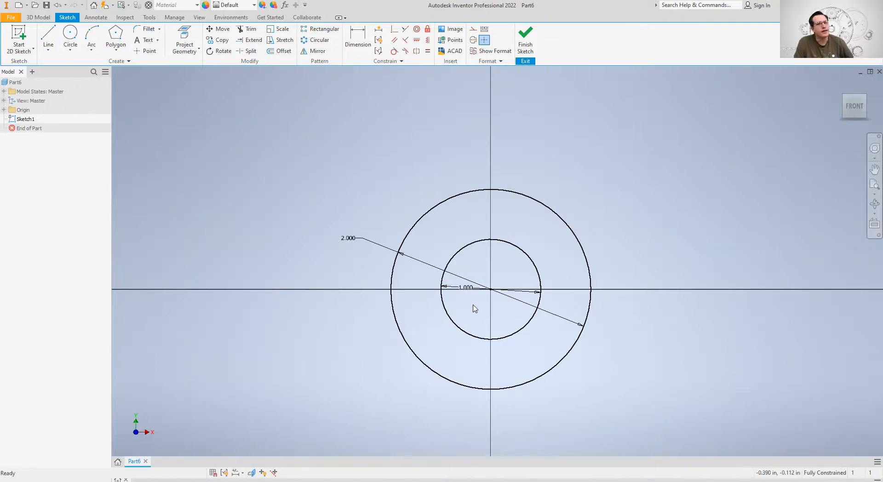
click(466, 287)
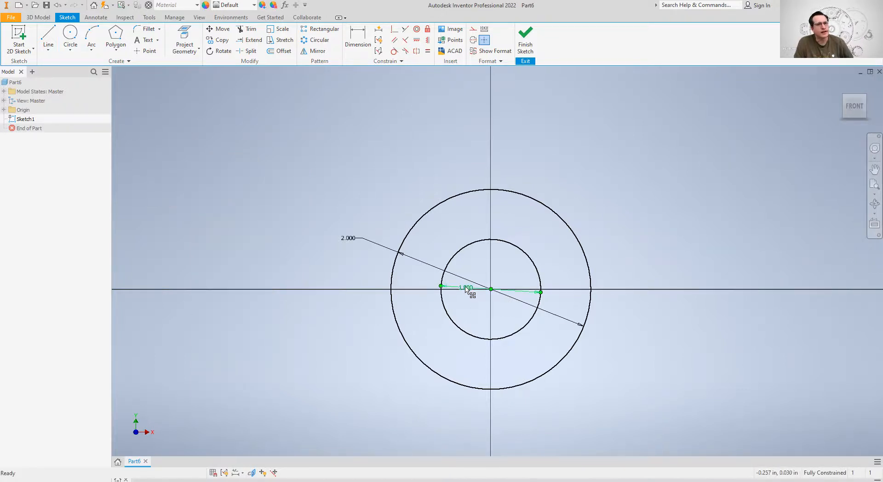
double_click(464, 289)
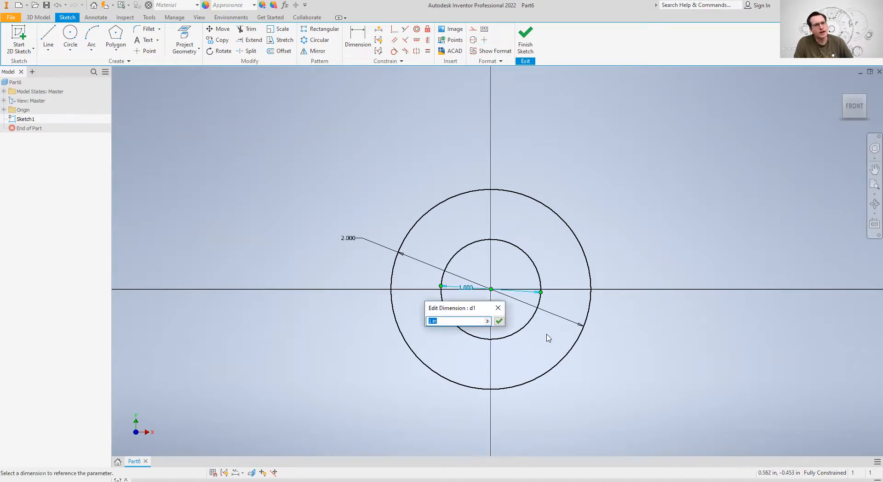
text(1.5)
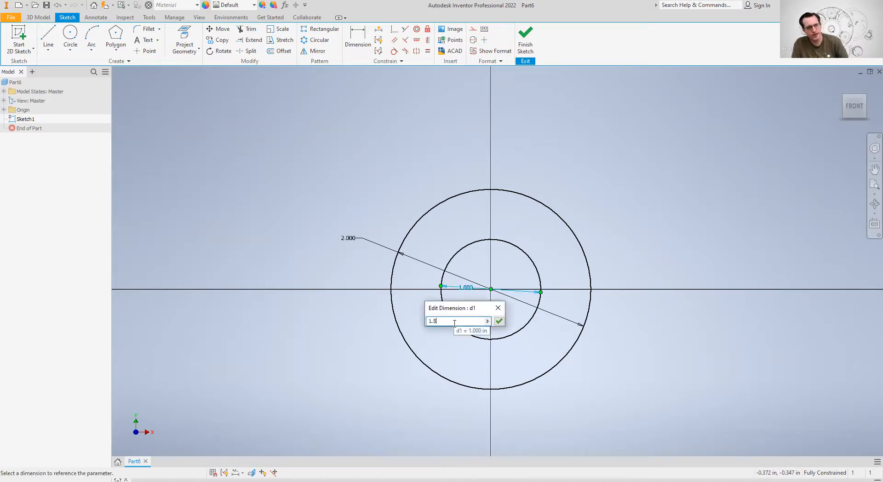
click(498, 321)
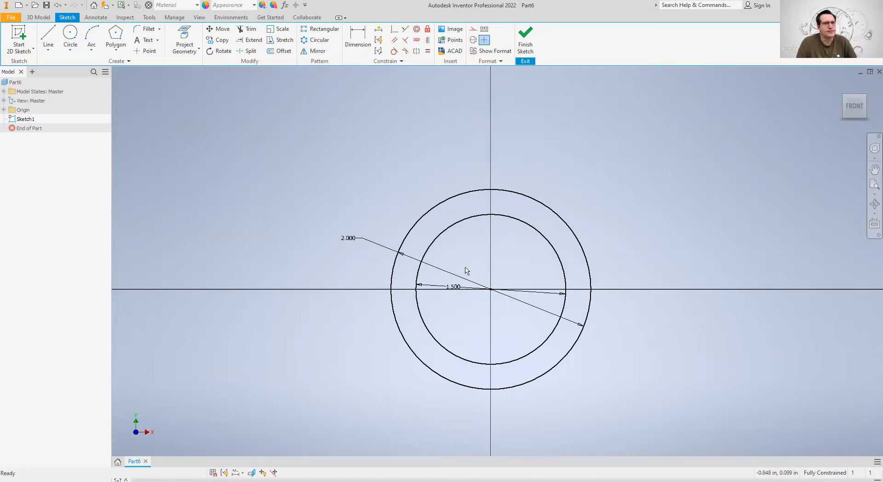
mouse_move(144, 93)
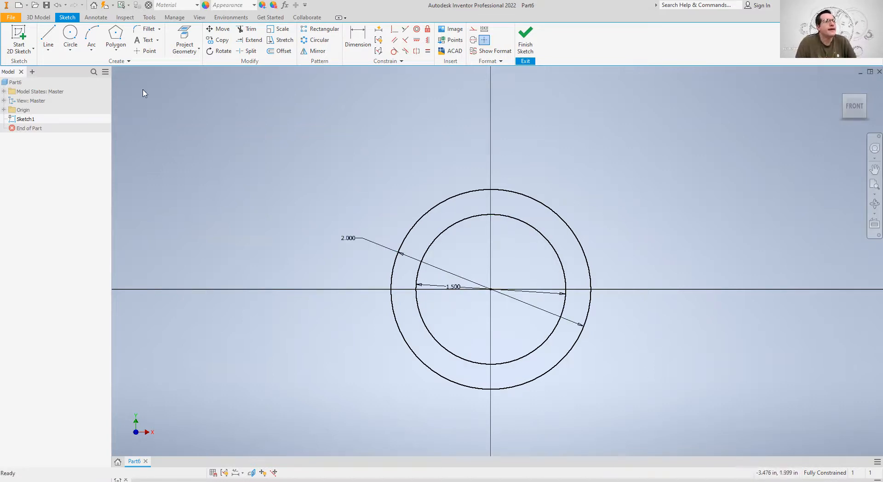
click(115, 43)
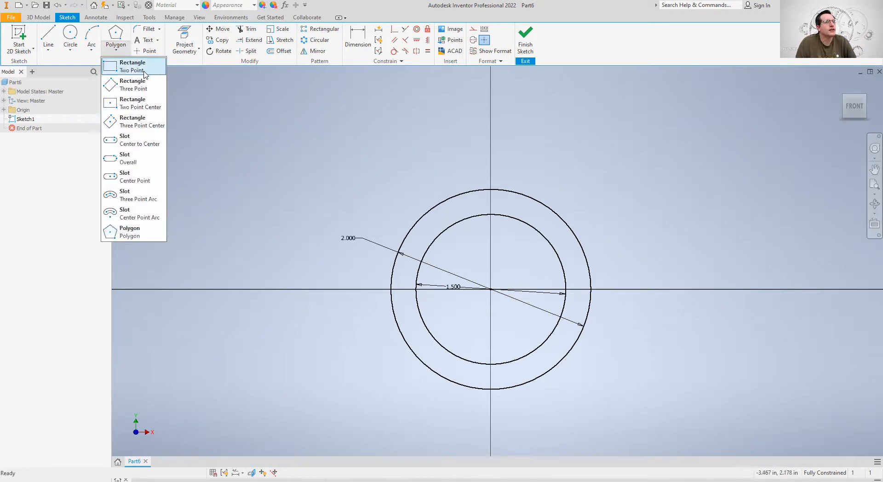
click(133, 66)
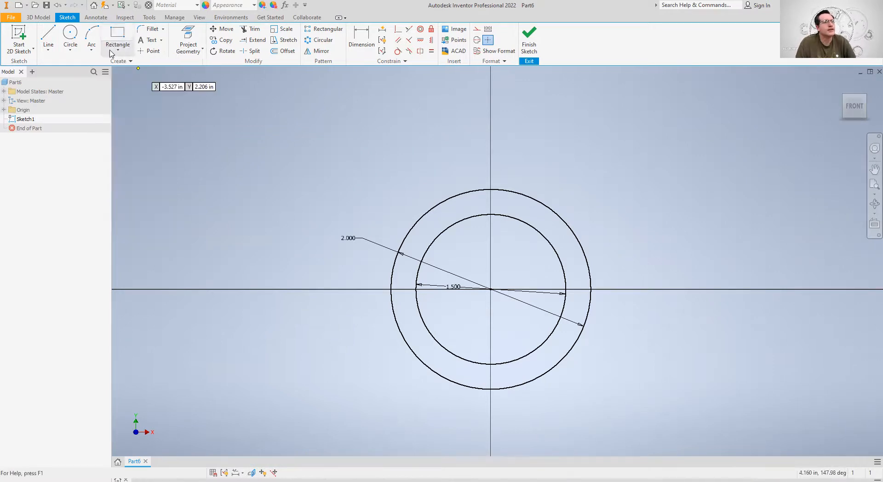
mouse_move(414, 257)
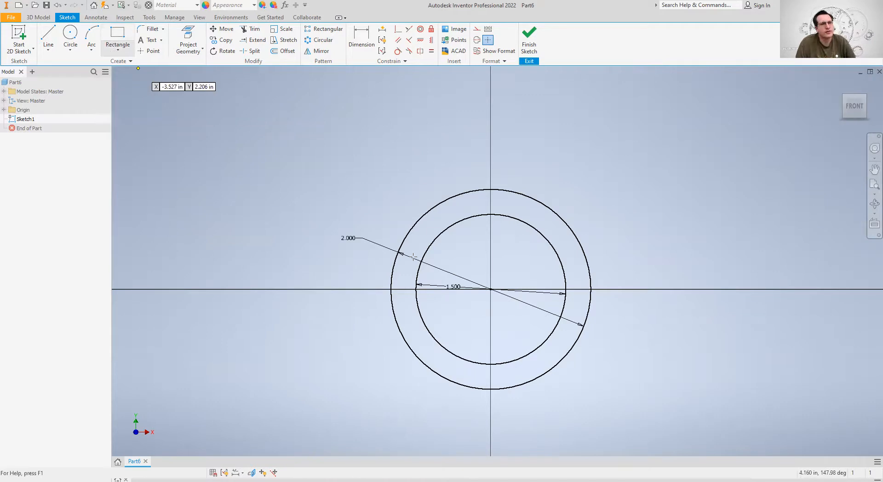
mouse_move(355, 210)
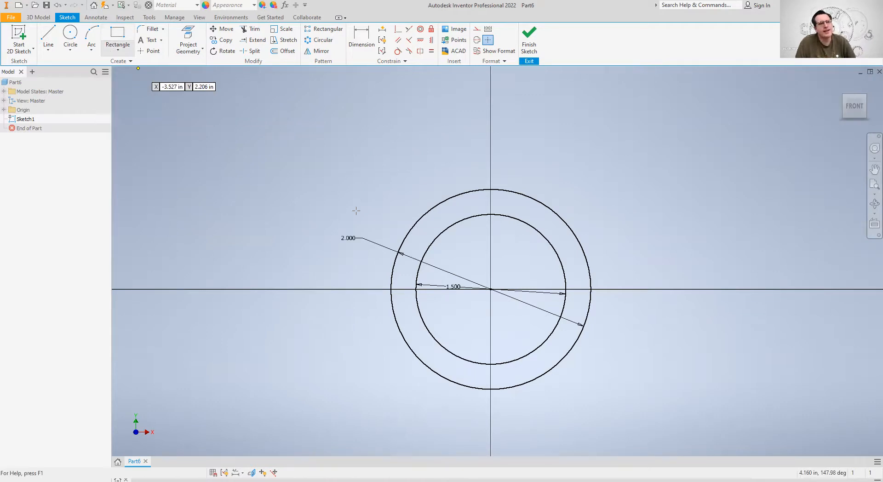
mouse_move(165, 263)
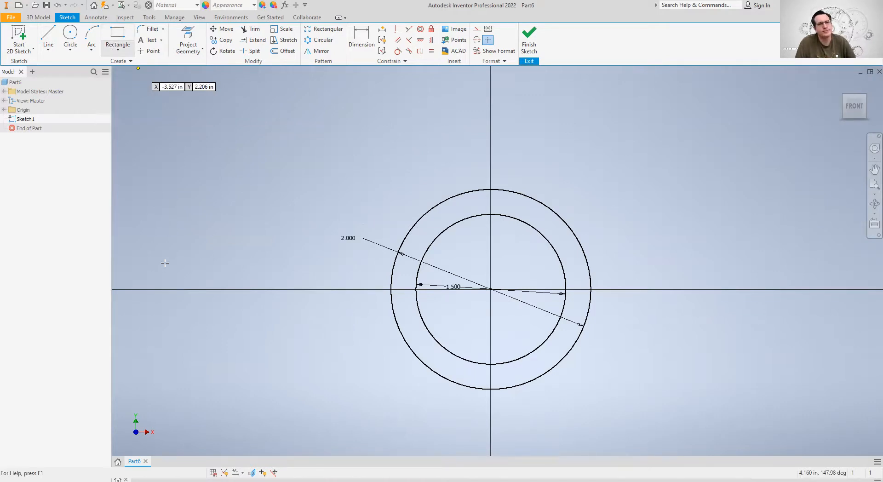
drag(255, 216, 365, 225)
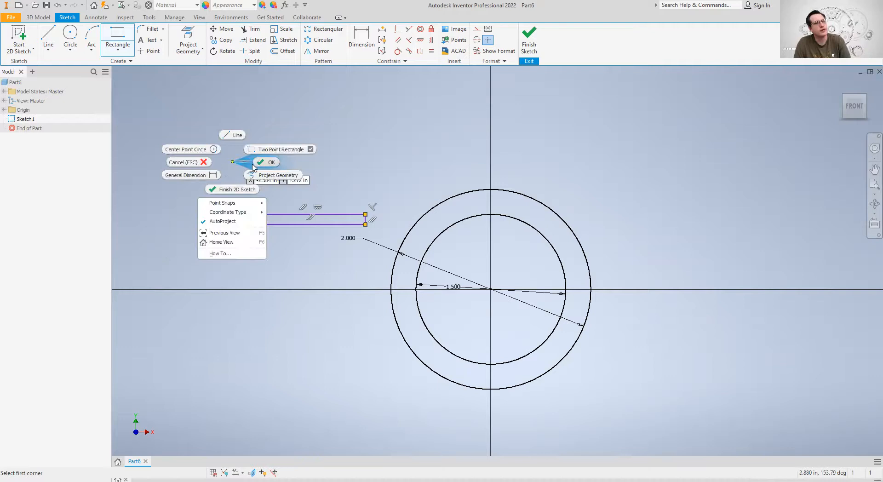
click(271, 162)
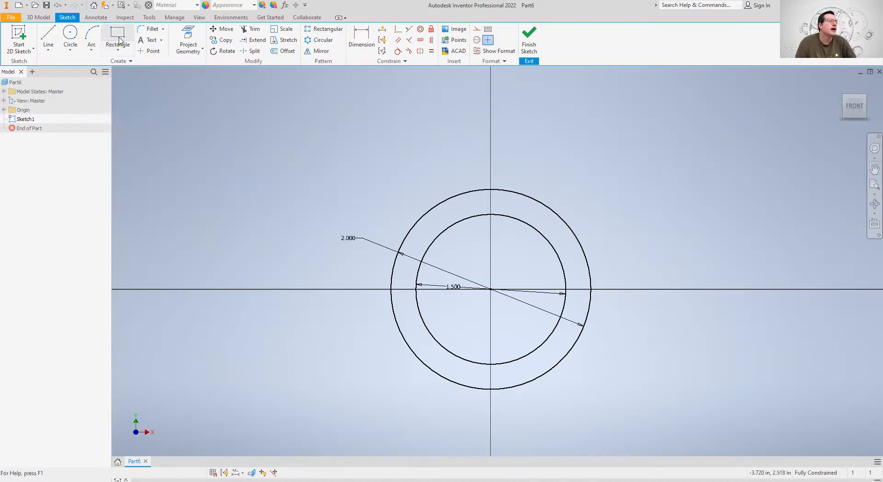
click(129, 46)
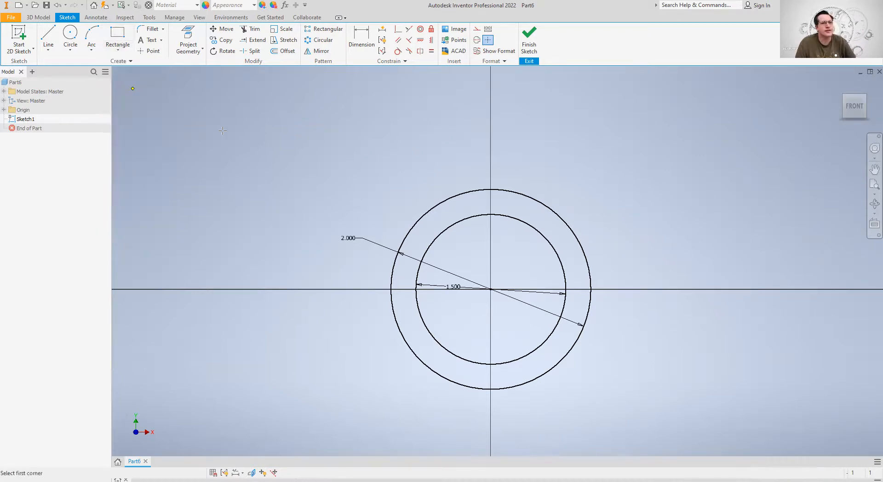
mouse_move(419, 232)
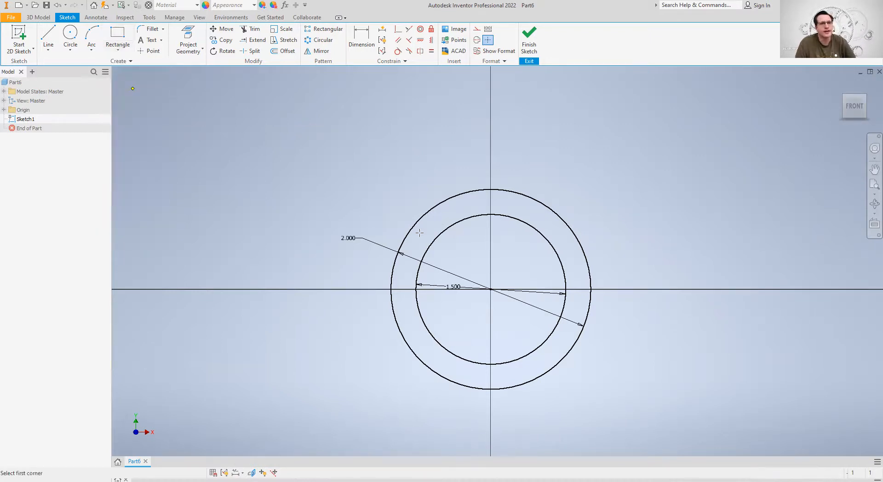
mouse_move(552, 352)
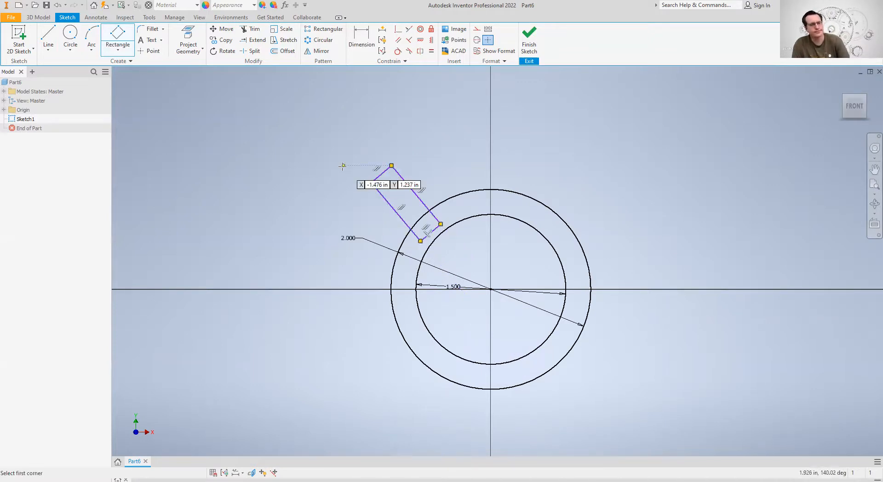
right_click(341, 163)
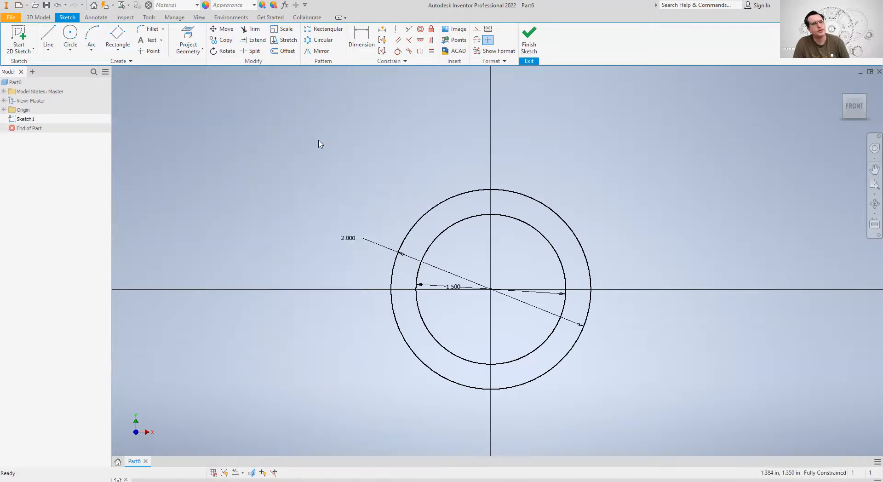
Draw a two-point centre rectangle from the origin with a .25 width
click(117, 47)
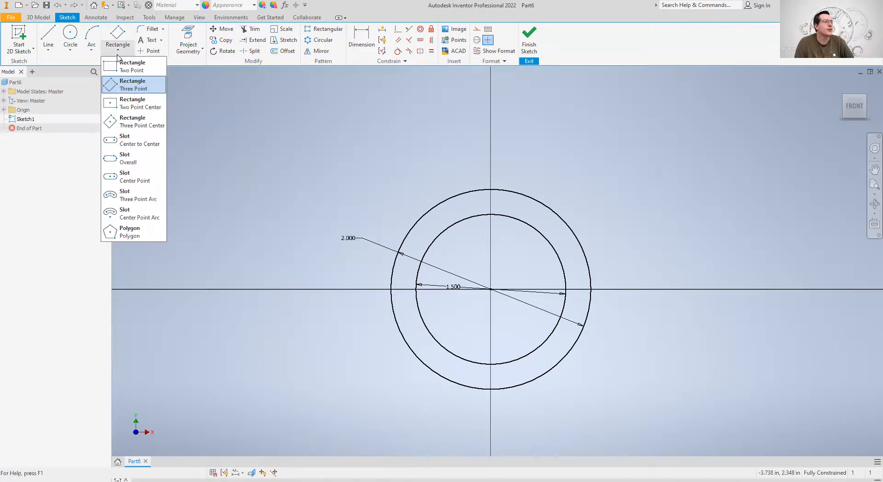
mouse_move(133, 103)
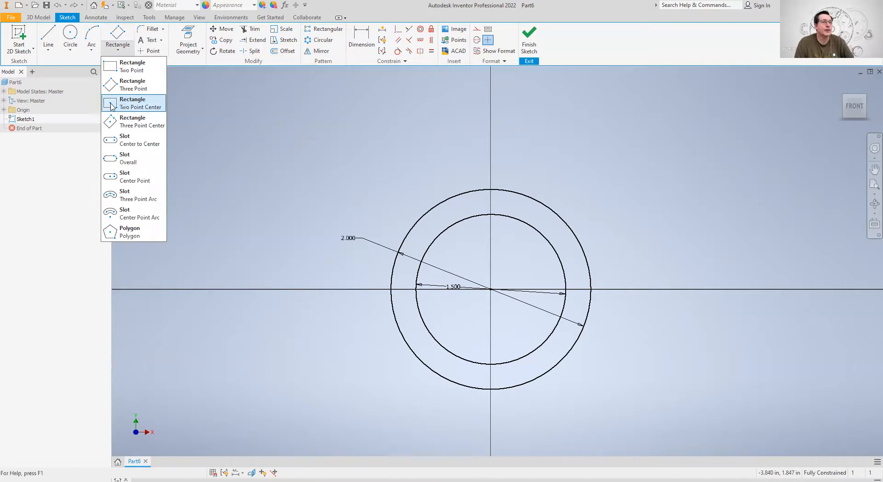
mouse_move(133, 121)
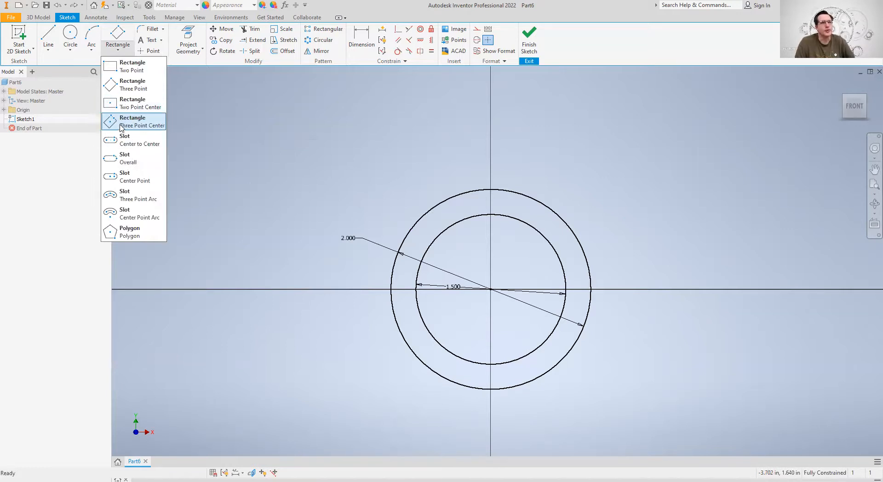
mouse_move(141, 121)
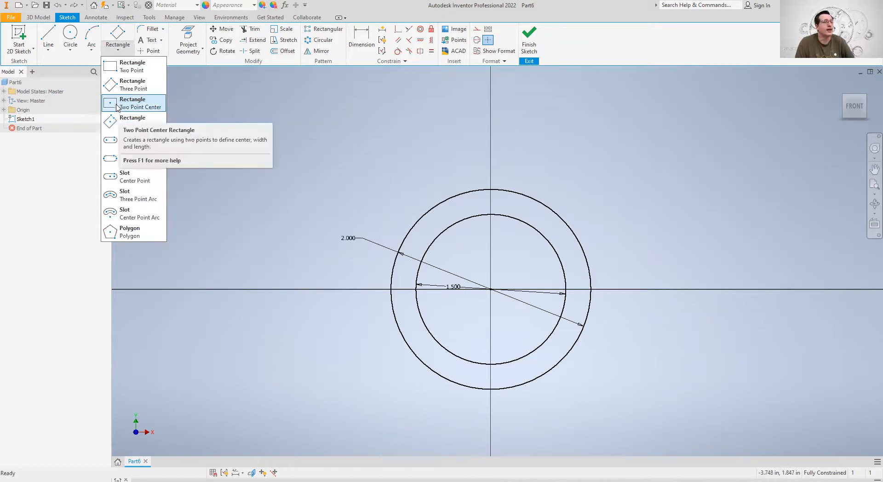
click(132, 103)
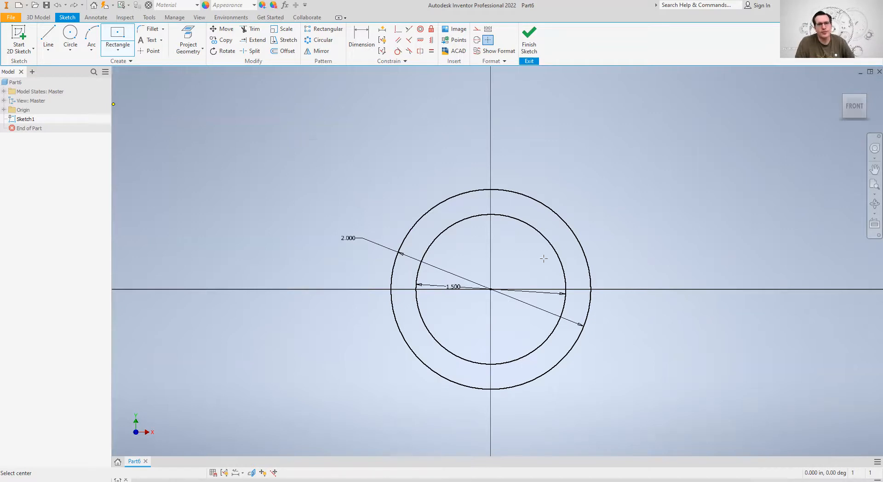
mouse_move(511, 196)
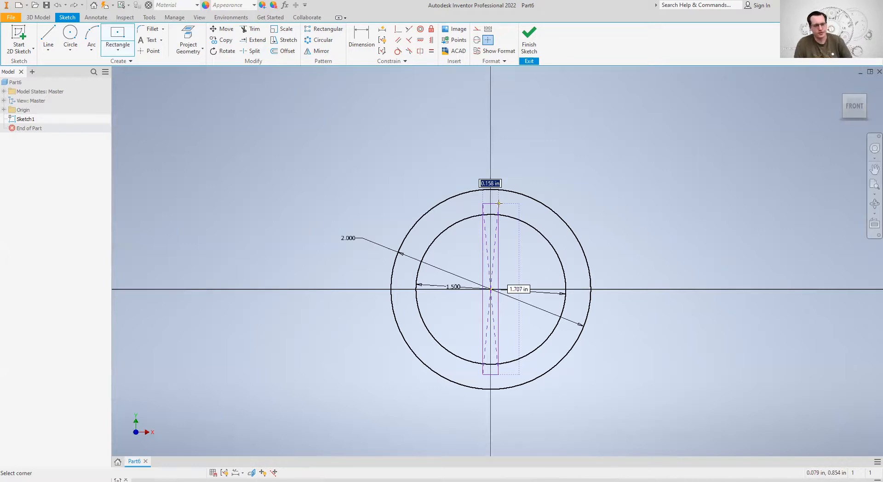
text(.25)
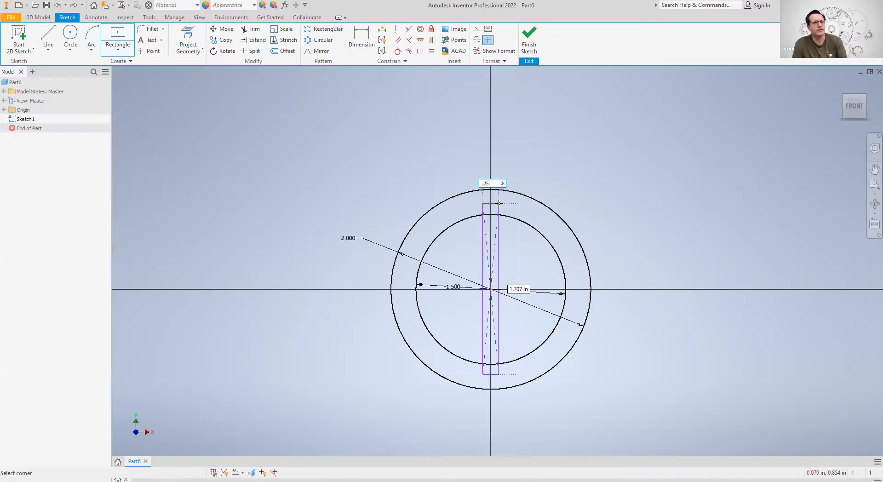
mouse_move(589, 249)
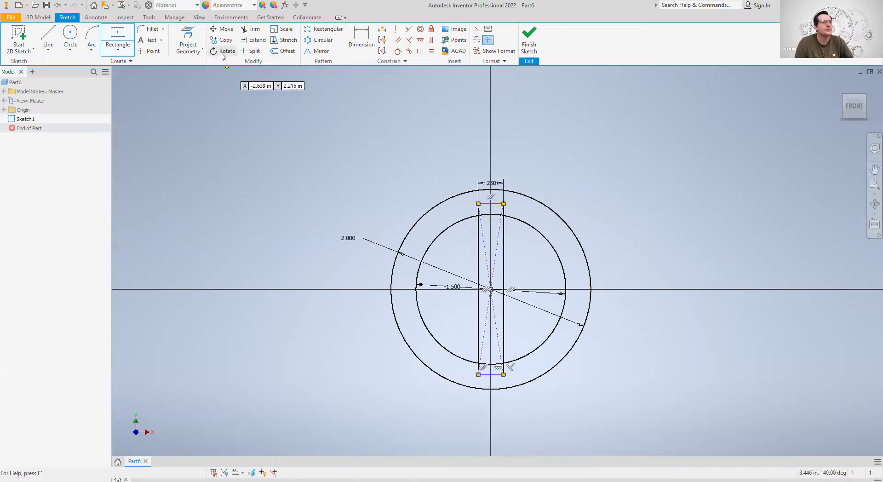
Select the vertical bar for Rotate and switch to choosing its centre point
click(226, 50)
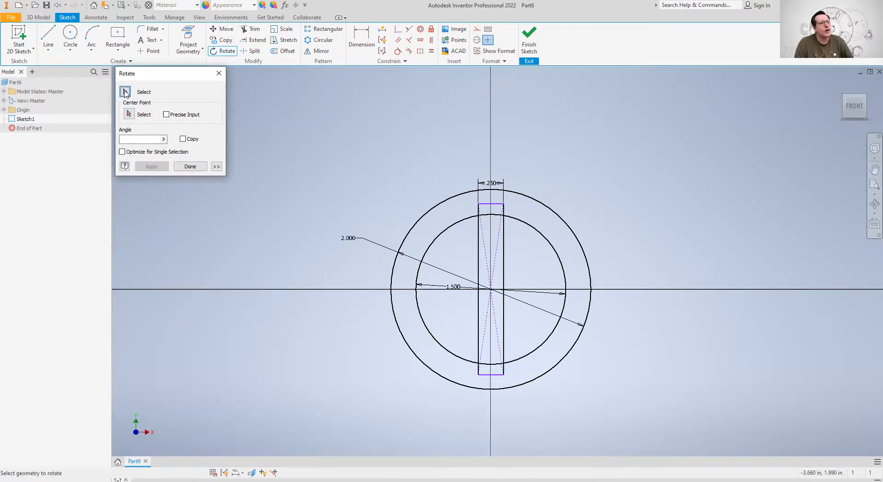
mouse_move(509, 262)
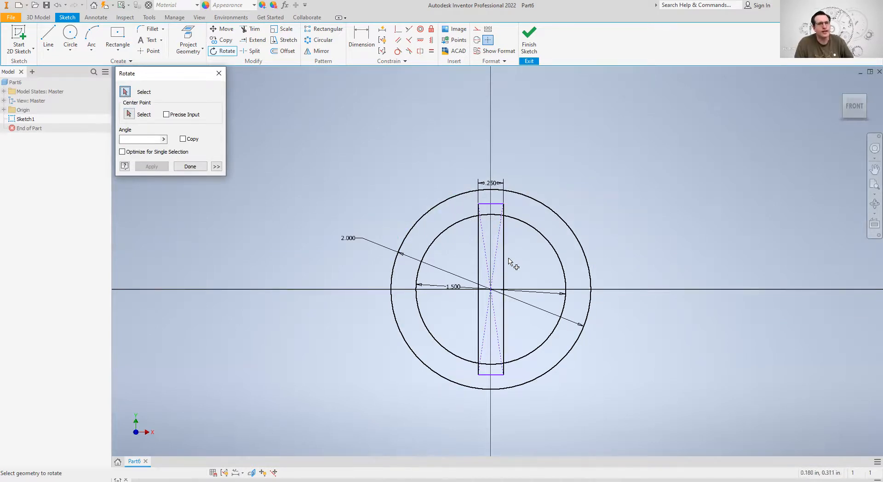
mouse_move(470, 166)
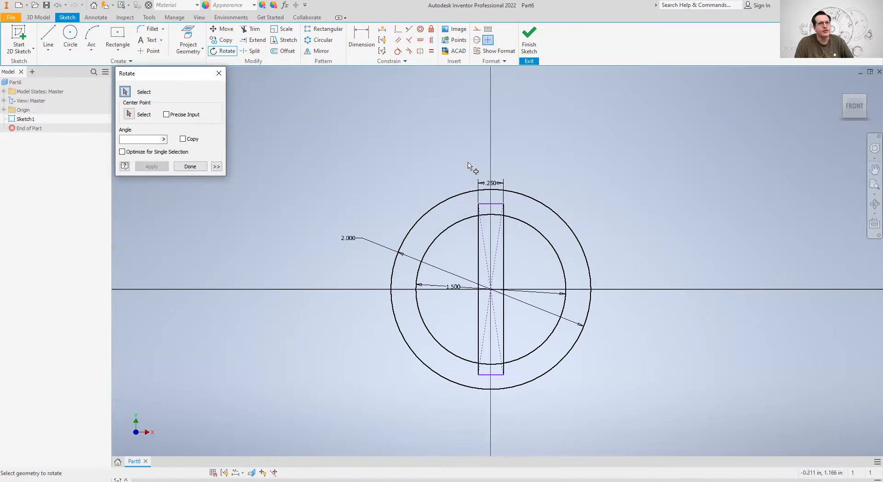
click(490, 287)
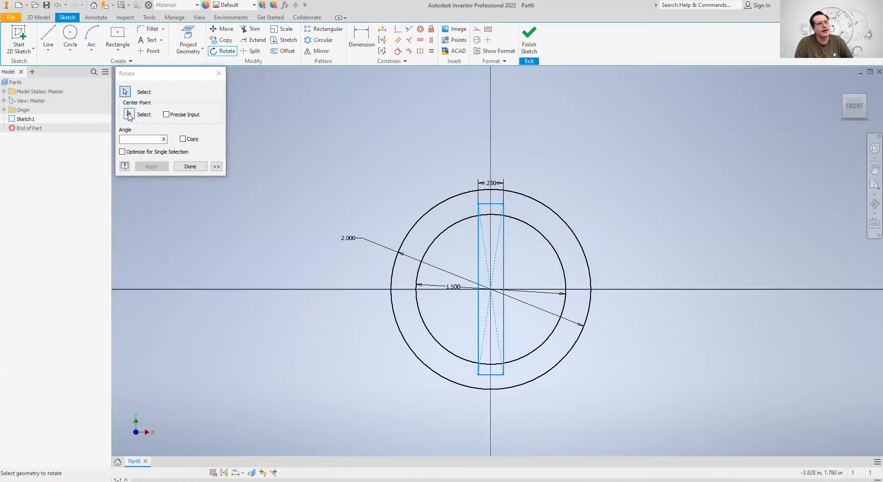
click(128, 114)
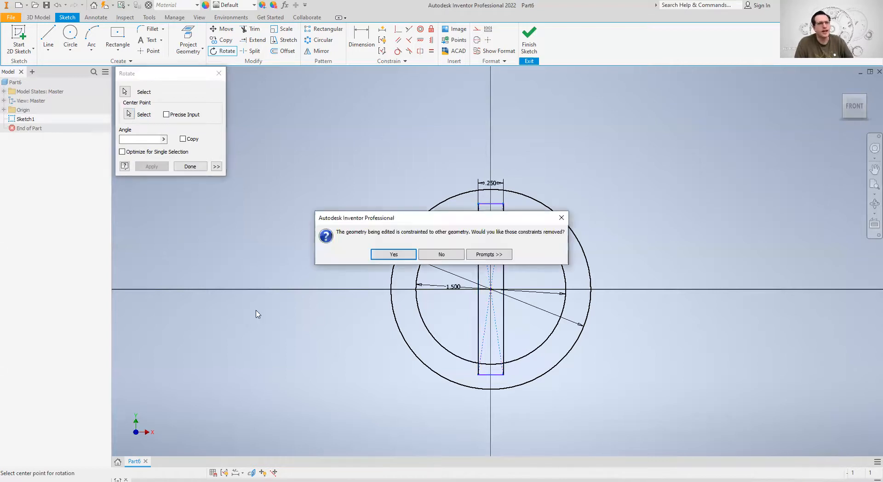
mouse_move(352, 238)
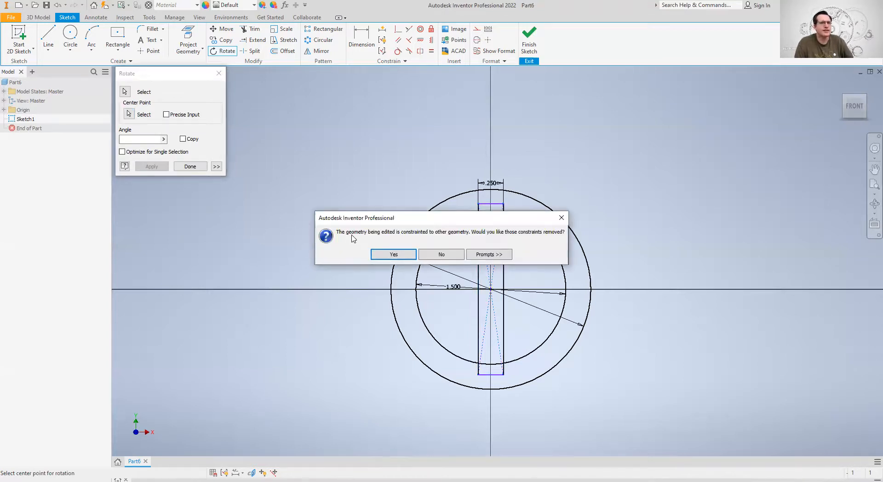
mouse_move(409, 235)
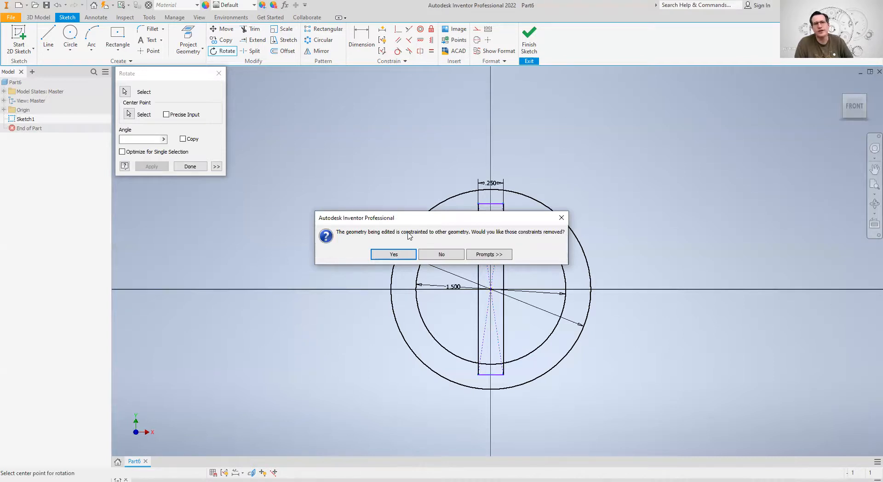
mouse_move(409, 238)
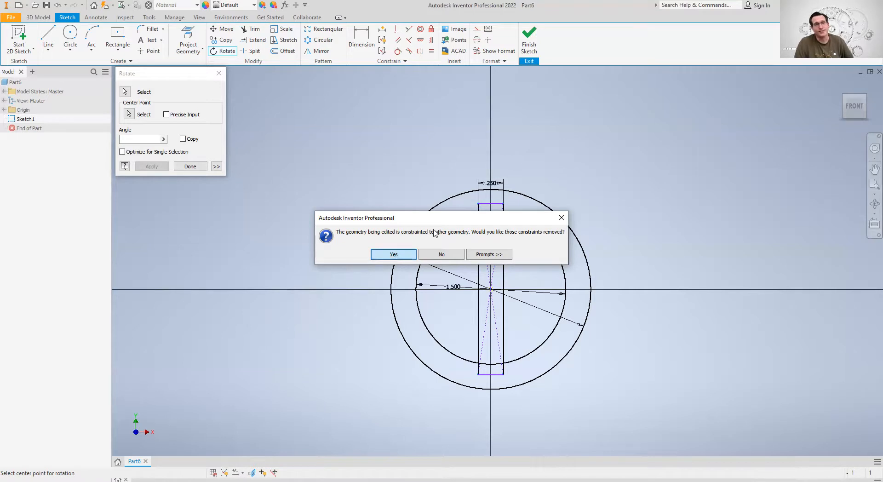
Remove the bar's constraints and rotate it 45° about the circles' centre
click(393, 254)
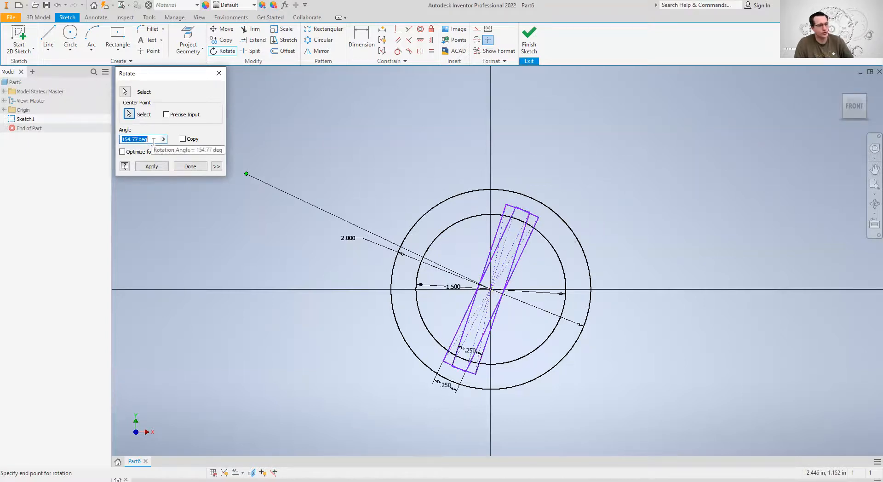
text(45)
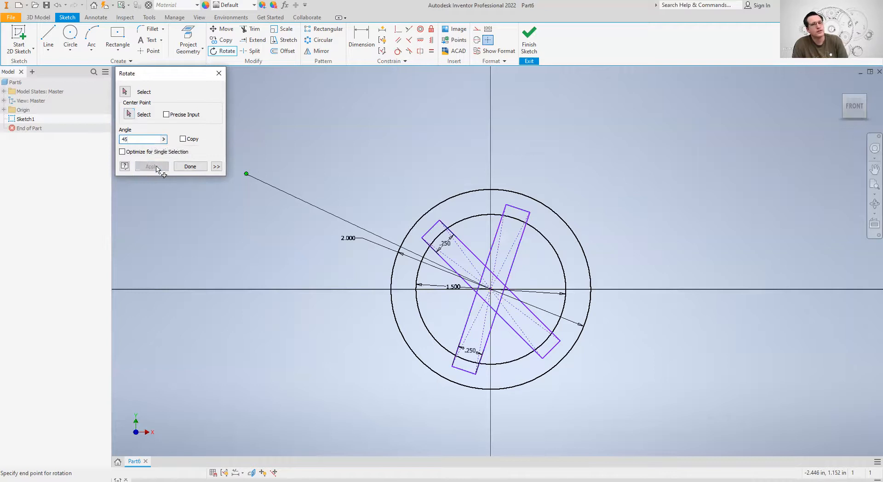
click(151, 166)
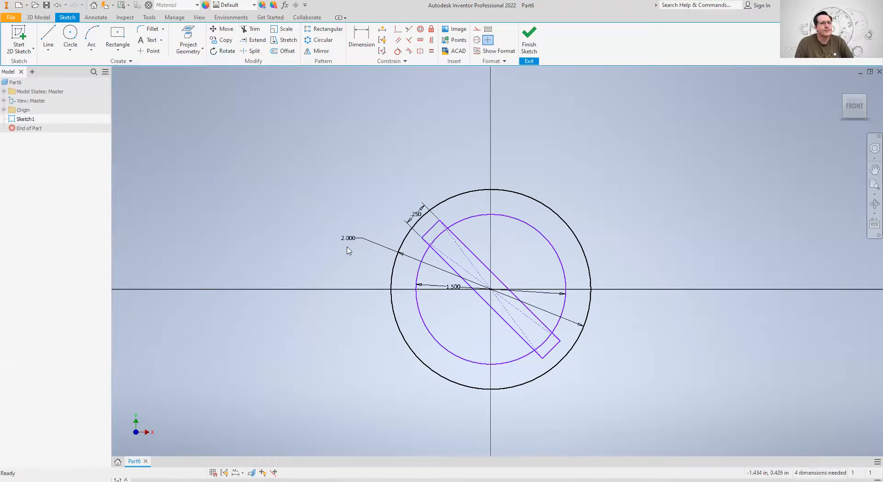
mouse_move(331, 139)
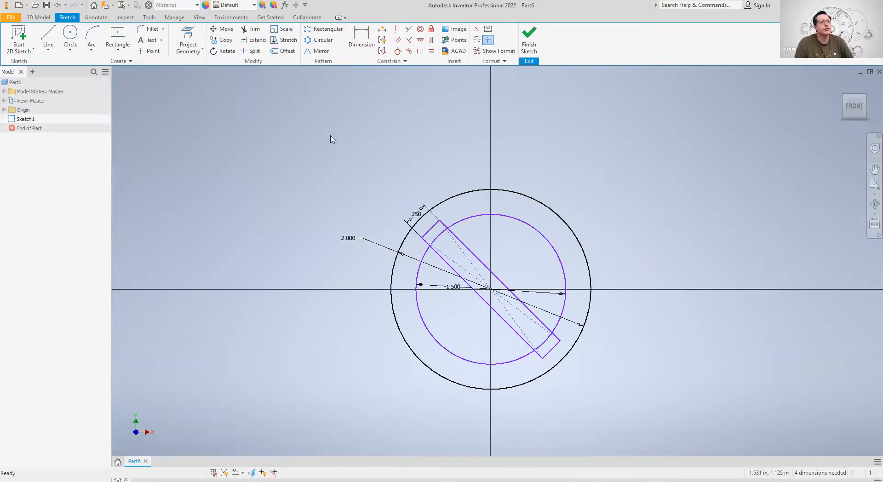
Try trimming the bar's two end edges, dismissing both dimension warnings
click(257, 29)
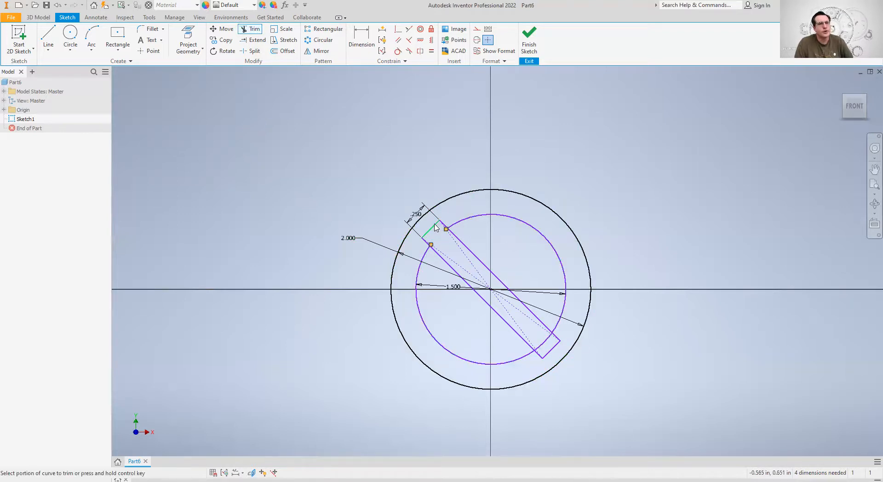
click(436, 228)
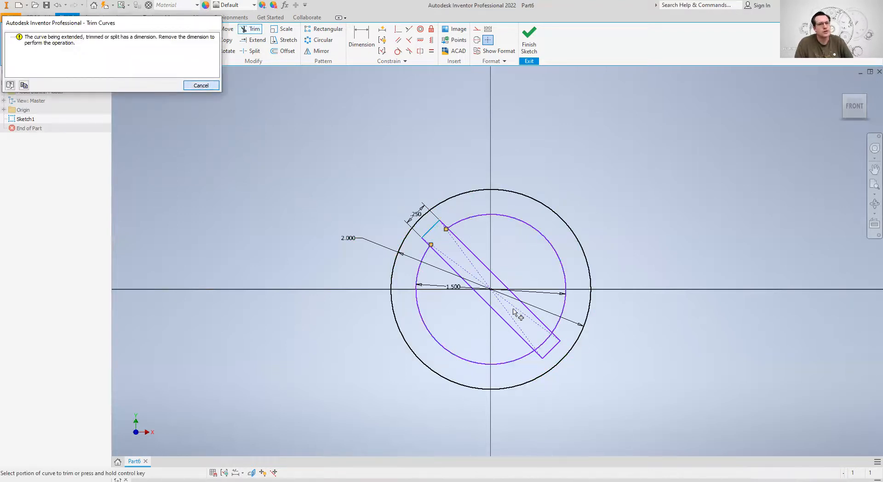
click(201, 85)
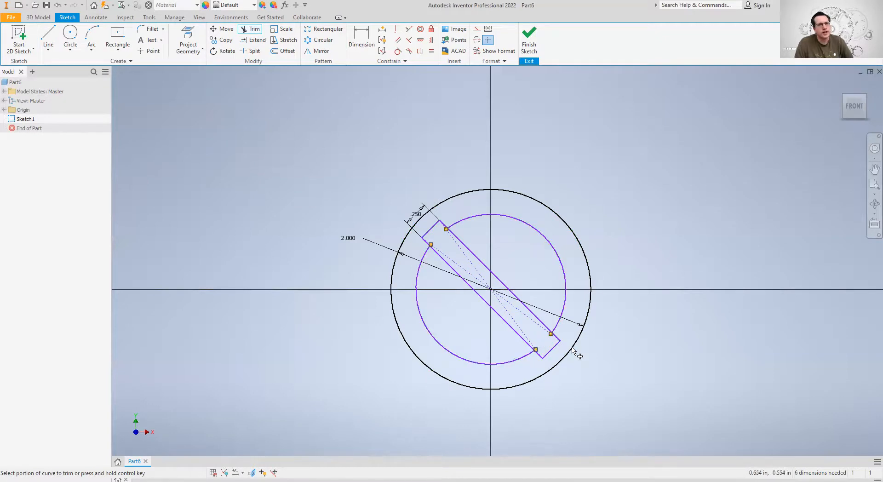
scroll(down, 3)
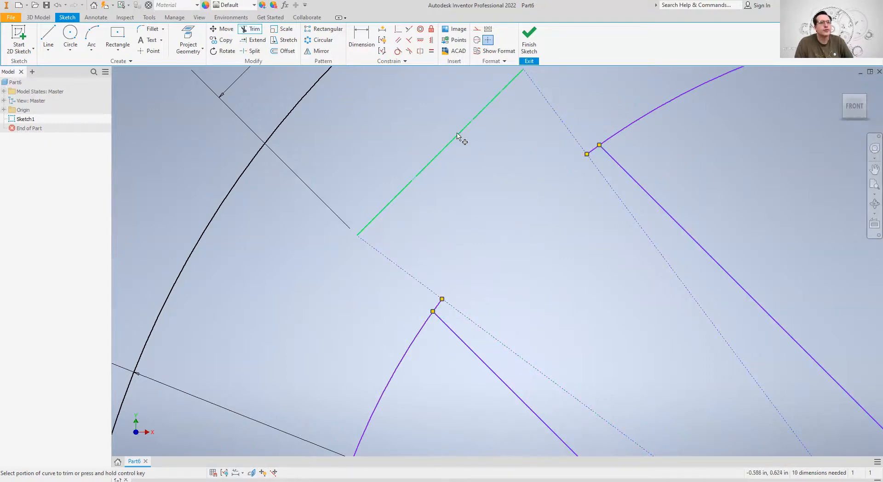
click(460, 138)
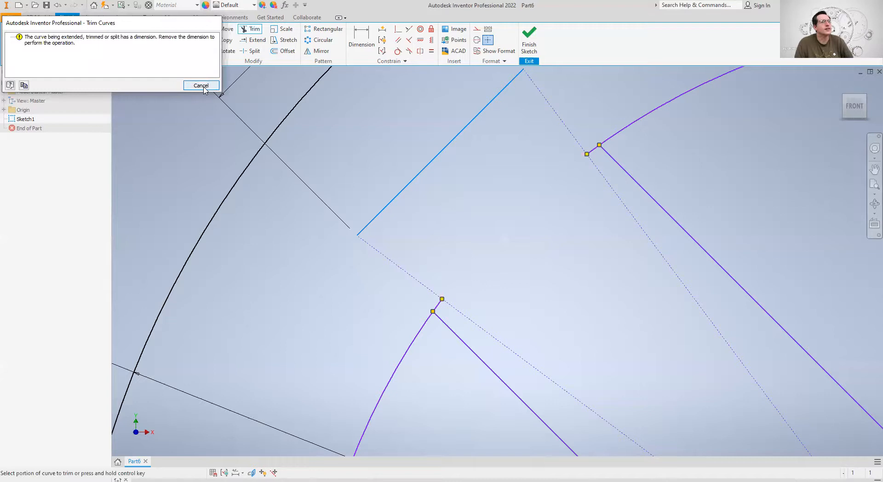
click(201, 85)
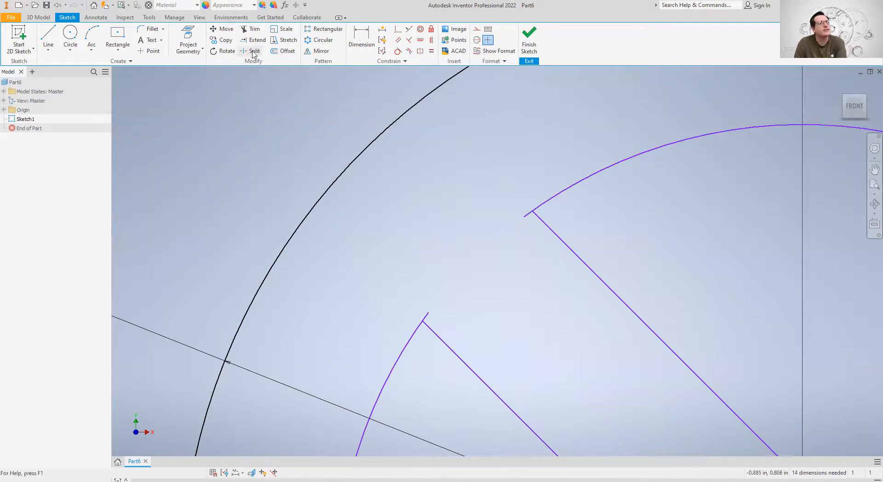
Resume trimming to remove the bar's short end lines
click(254, 28)
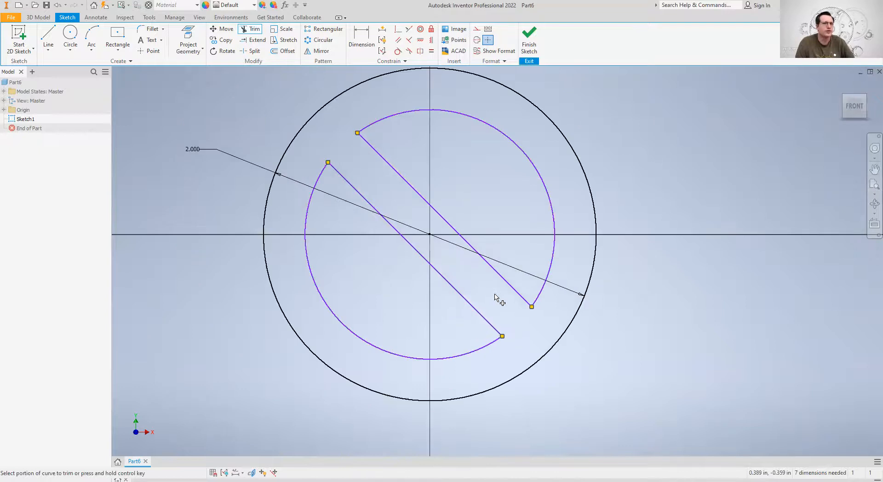
scroll(down, 3)
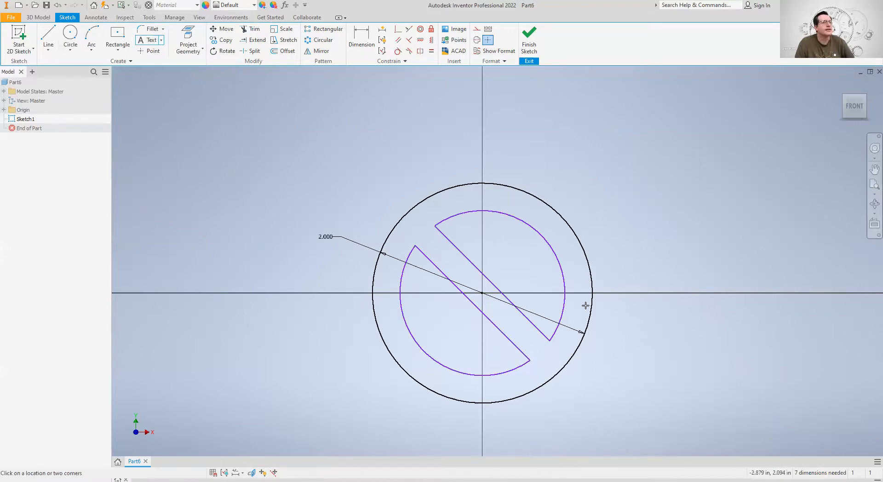
mouse_move(452, 320)
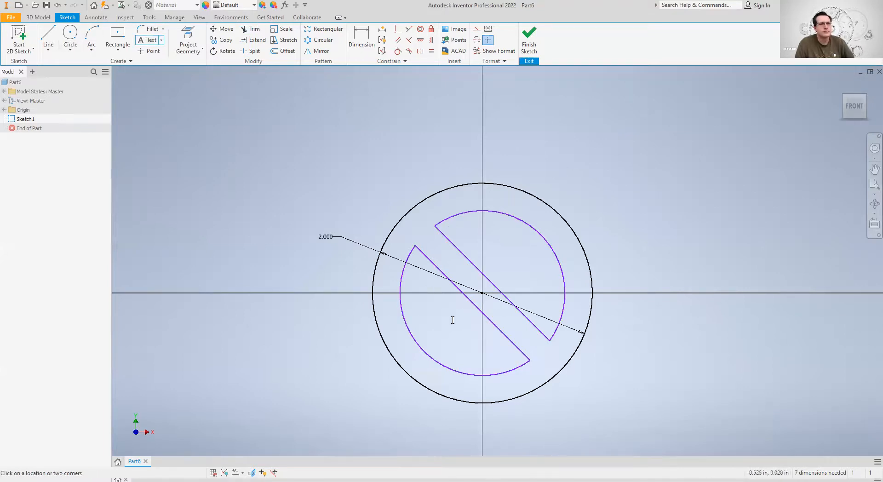
text(ME)
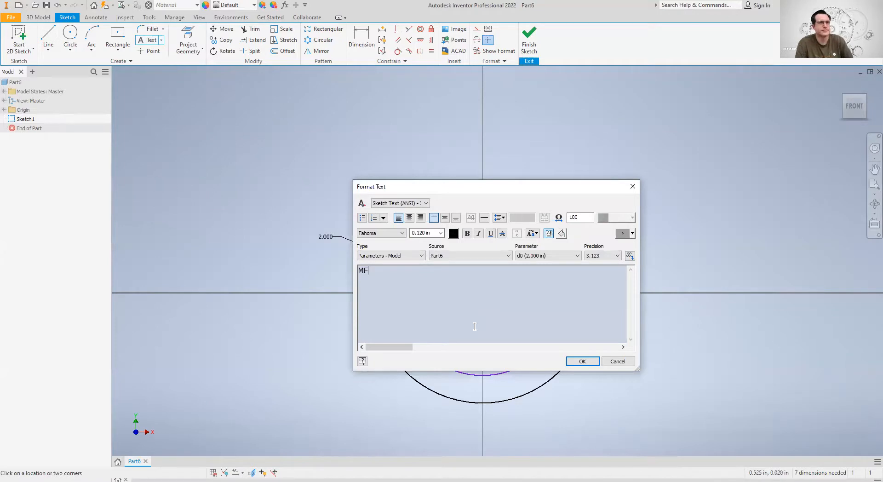
click(581, 361)
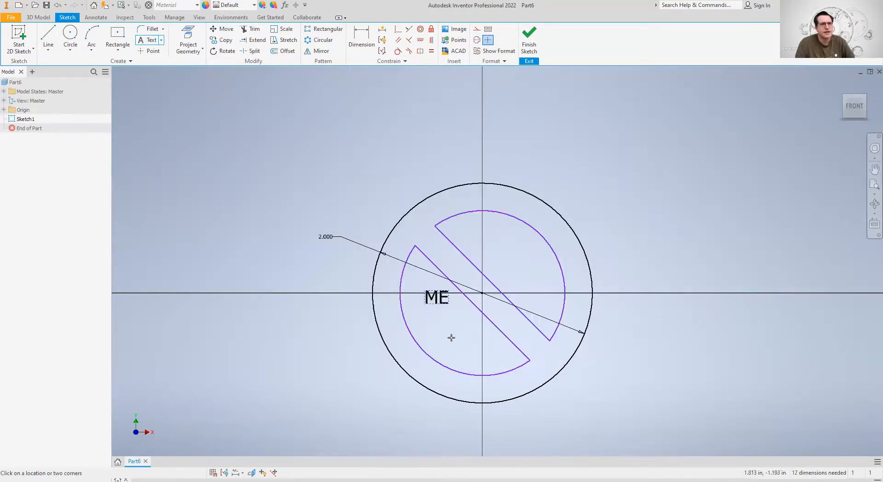
mouse_move(467, 420)
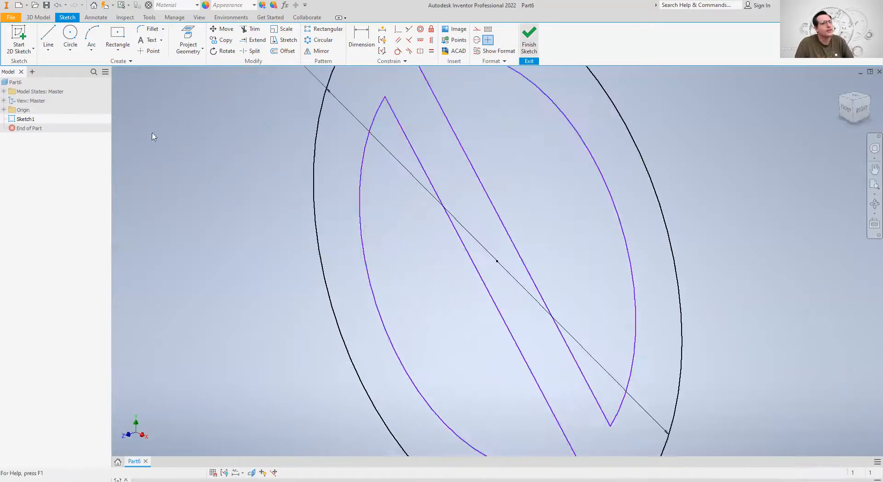
Finish the sketch, then open and cancel Export Sketch As for Sketch1
click(527, 38)
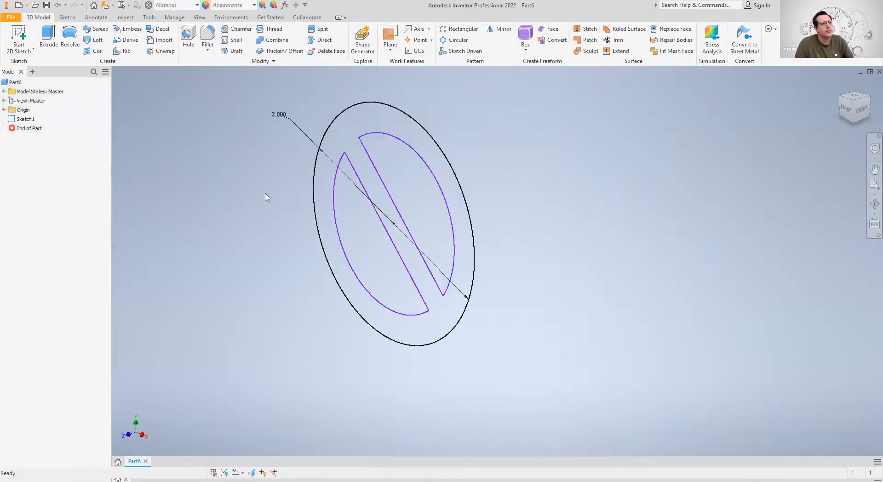
right_click(25, 118)
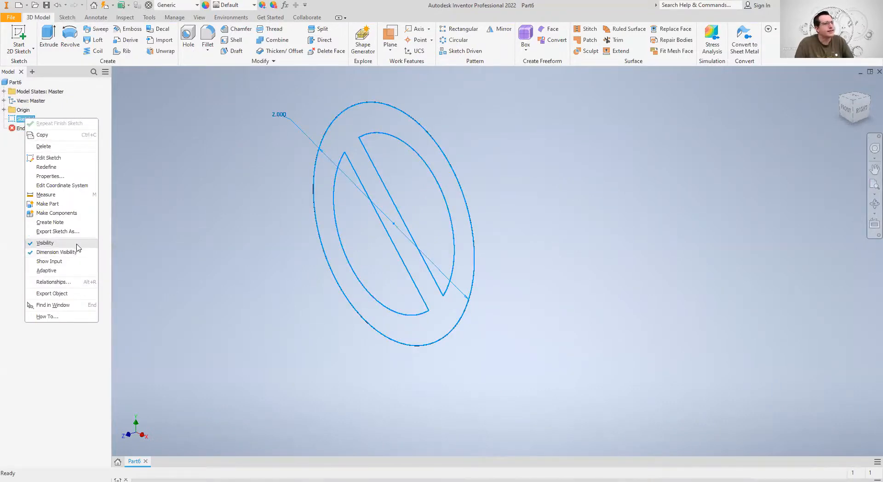
click(82, 239)
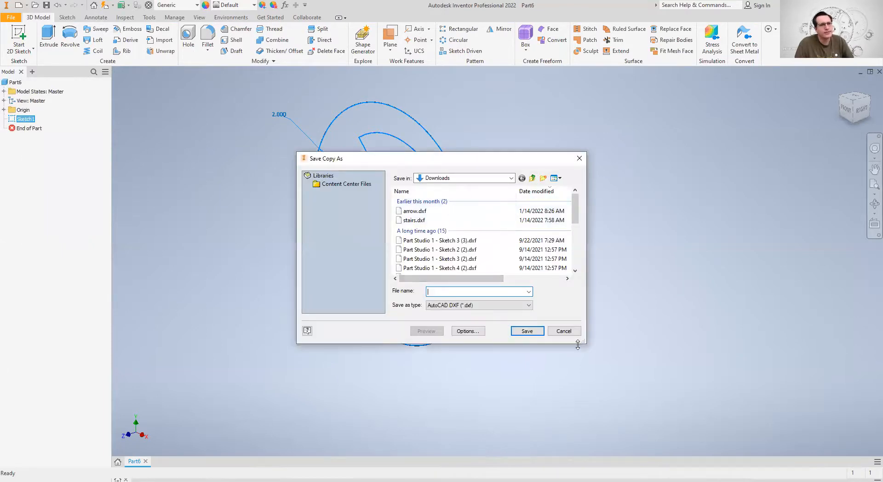
click(563, 331)
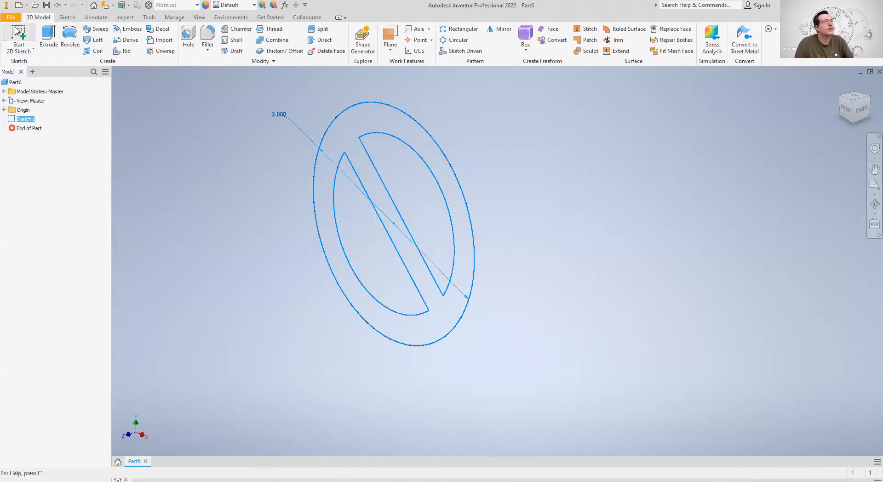
click(10, 17)
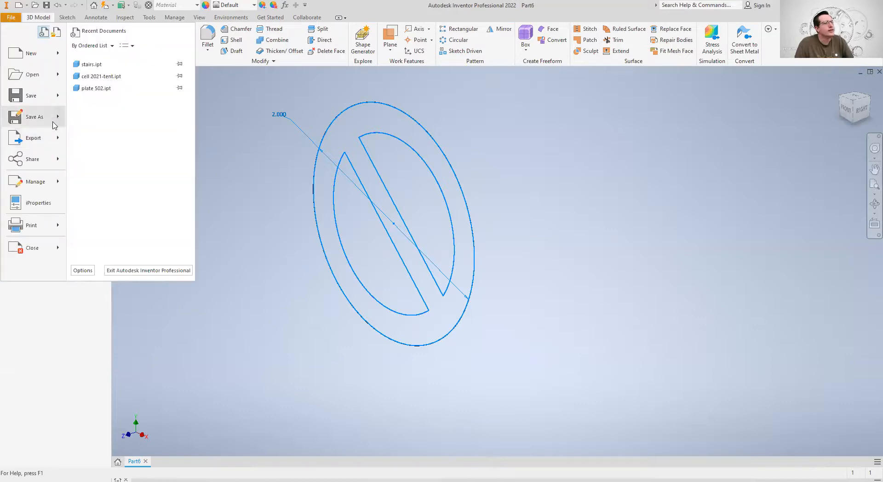
click(35, 116)
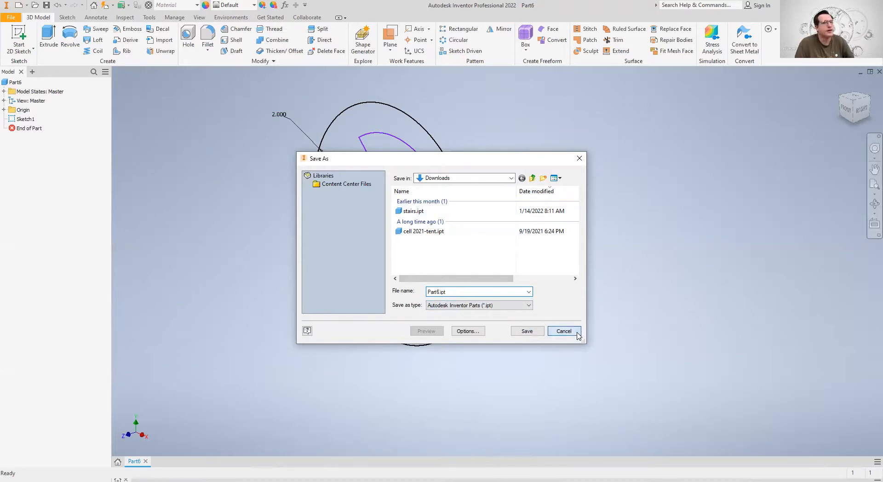
click(563, 330)
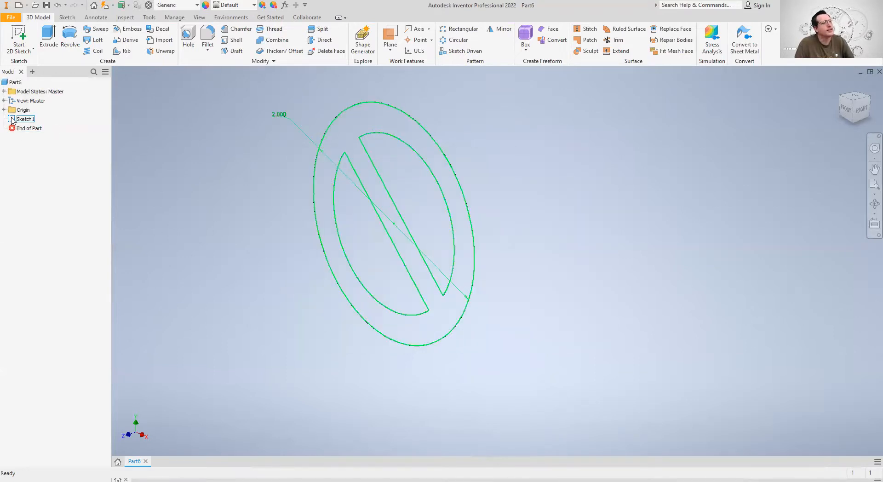
Export Sketch1 as an AutoCAD DXF file named 'no'
right_click(25, 118)
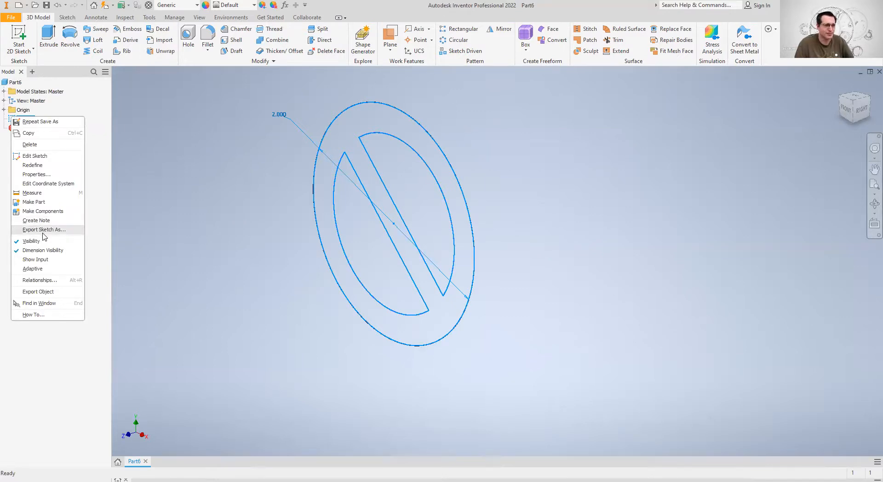
click(44, 229)
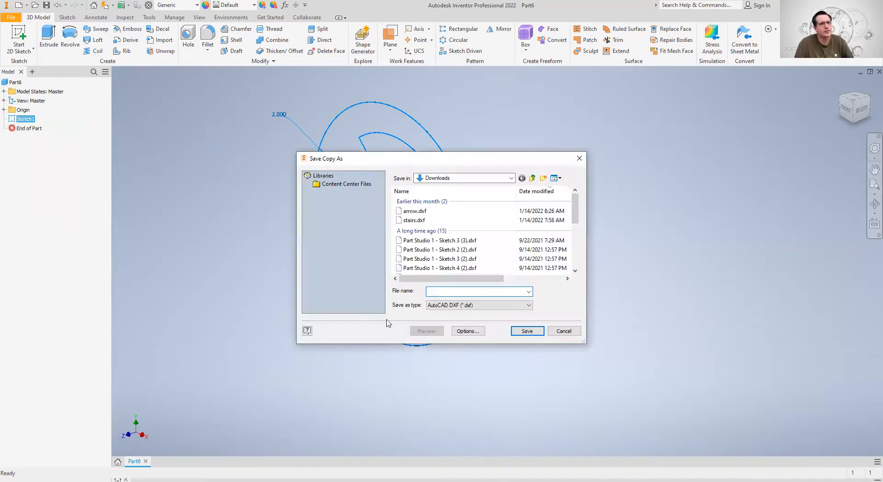
click(479, 291)
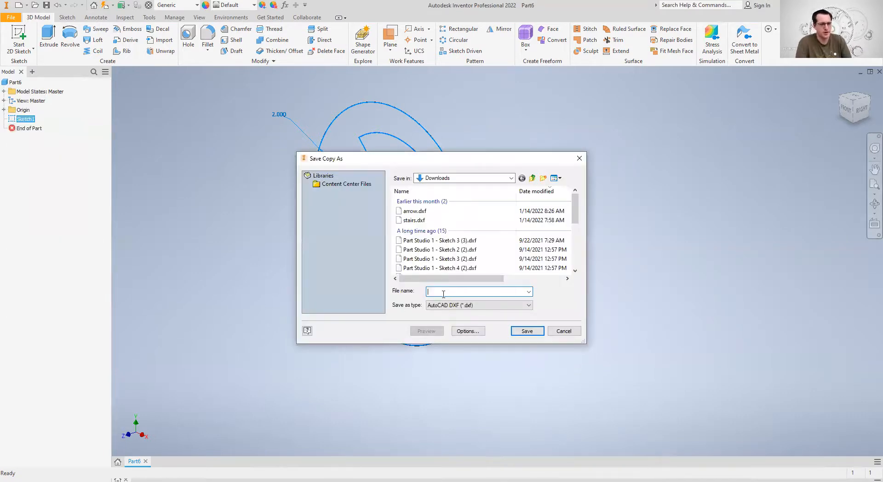
text(no)
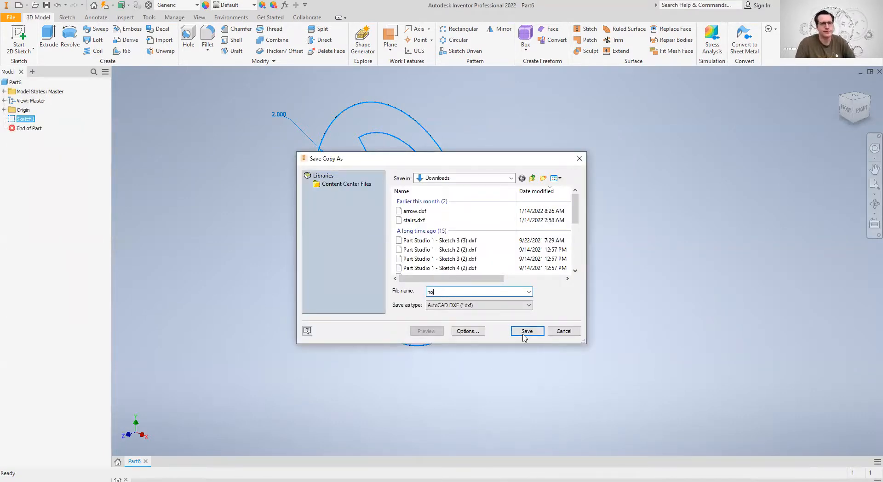
click(526, 330)
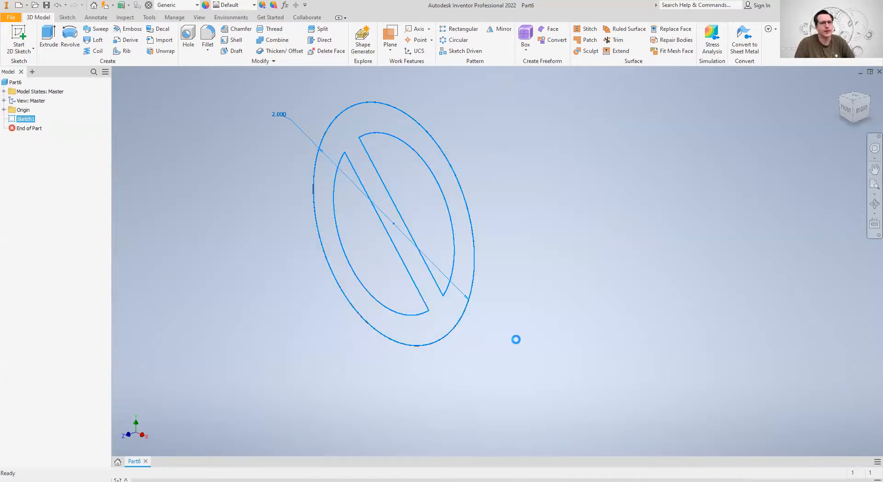